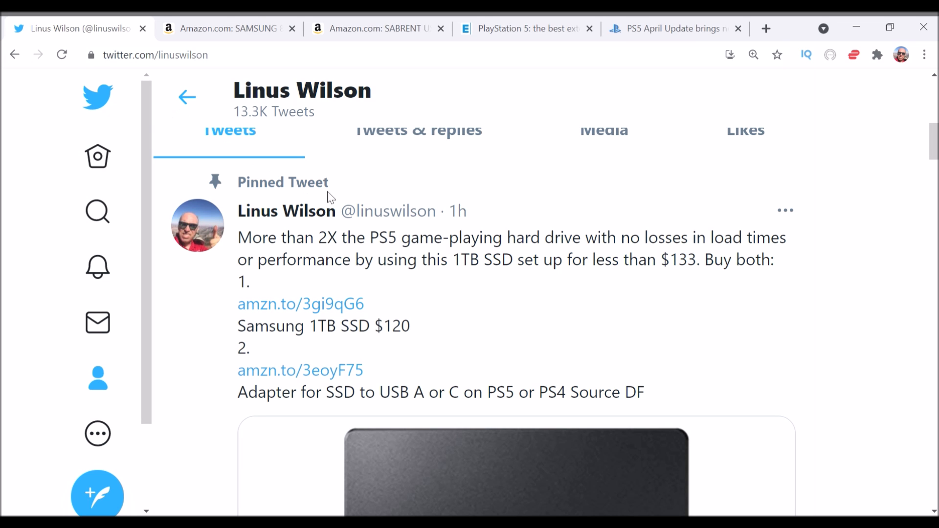
pyautogui.moveTo(303, 359)
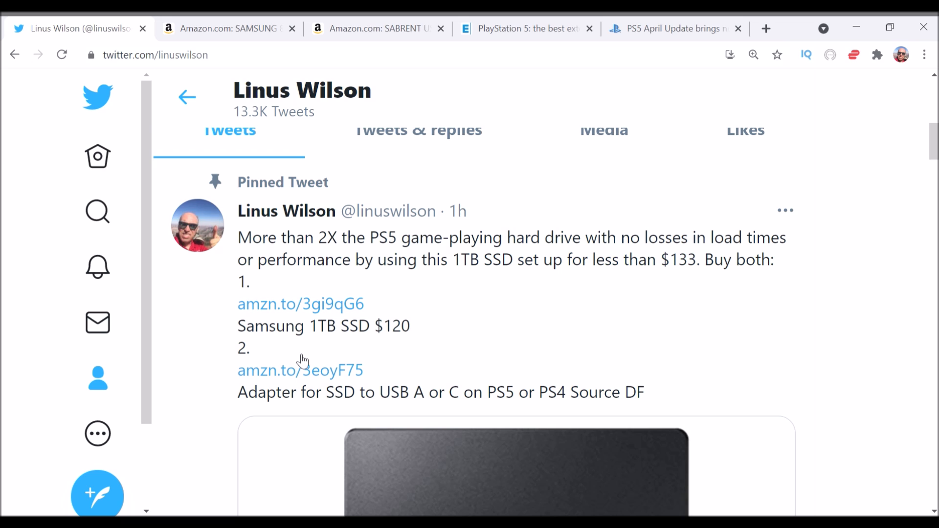
pyautogui.moveTo(300, 351)
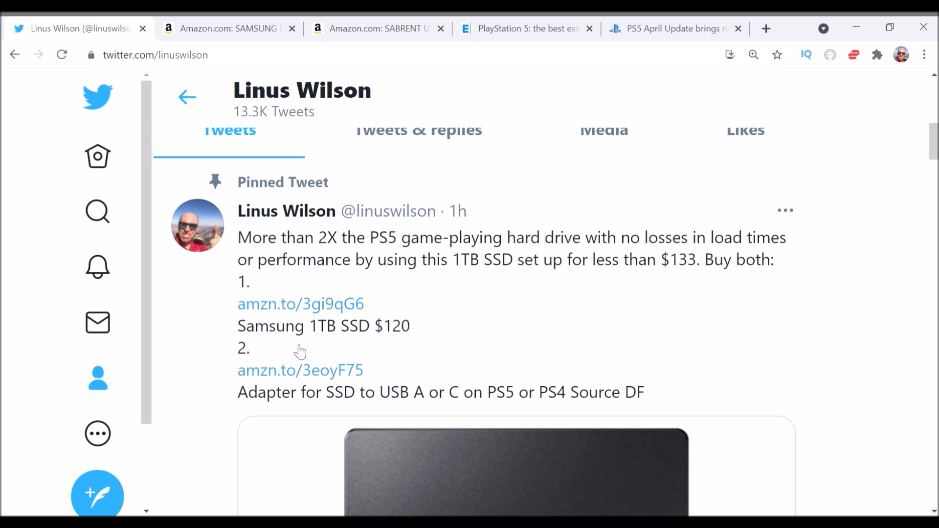
pyautogui.moveTo(283, 349)
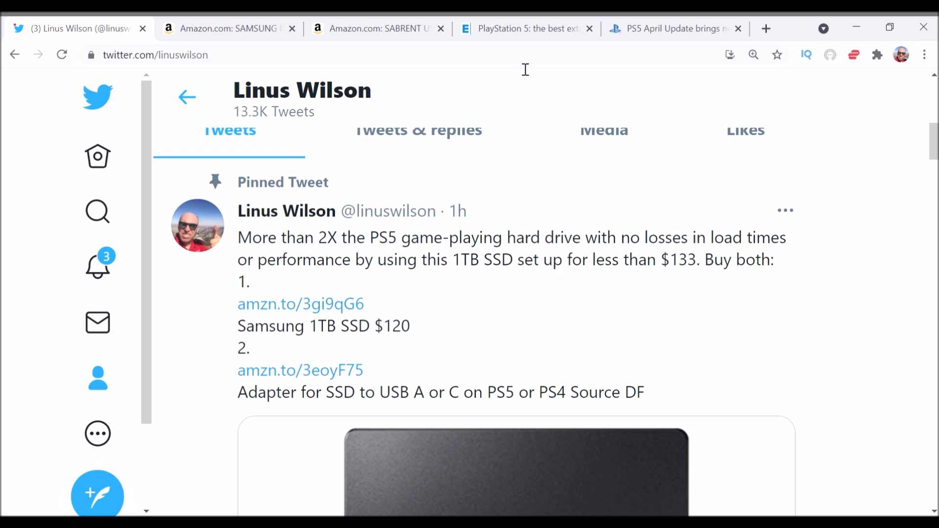
pyautogui.moveTo(505, 100)
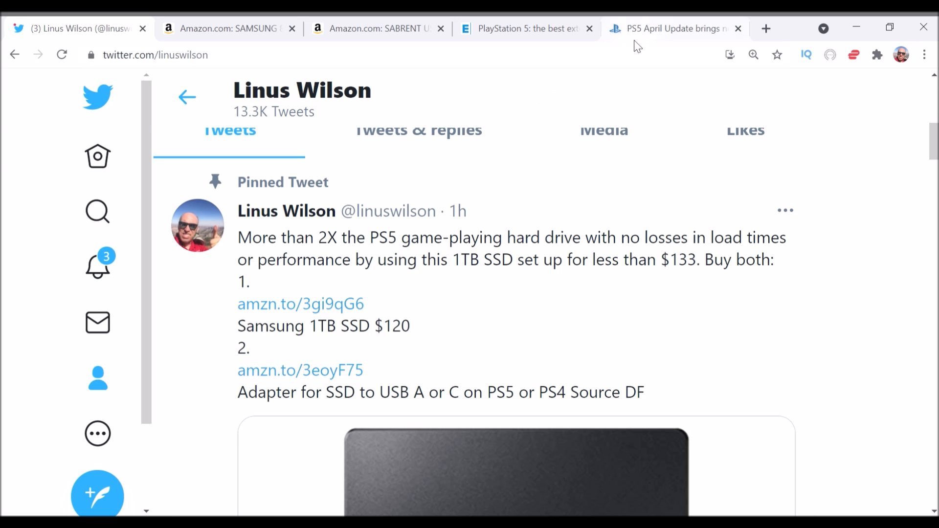
# Read the PS5 April Update blog post to its end, then return to the USB extended storage section
pyautogui.click(671, 28)
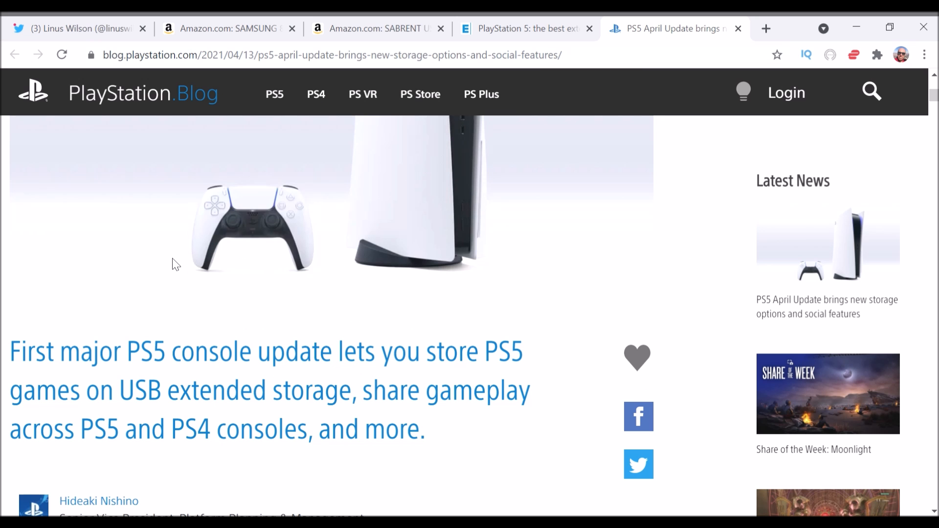
pyautogui.scroll(-3)
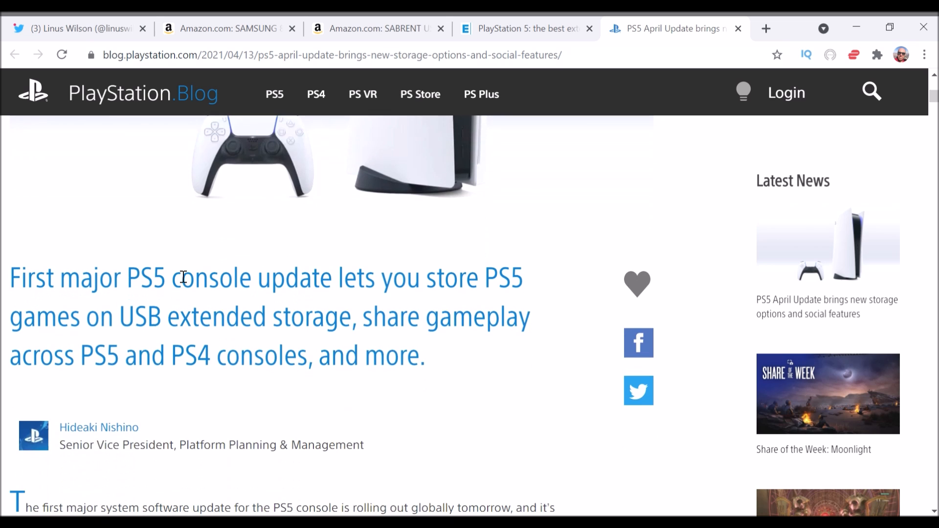
pyautogui.scroll(-3)
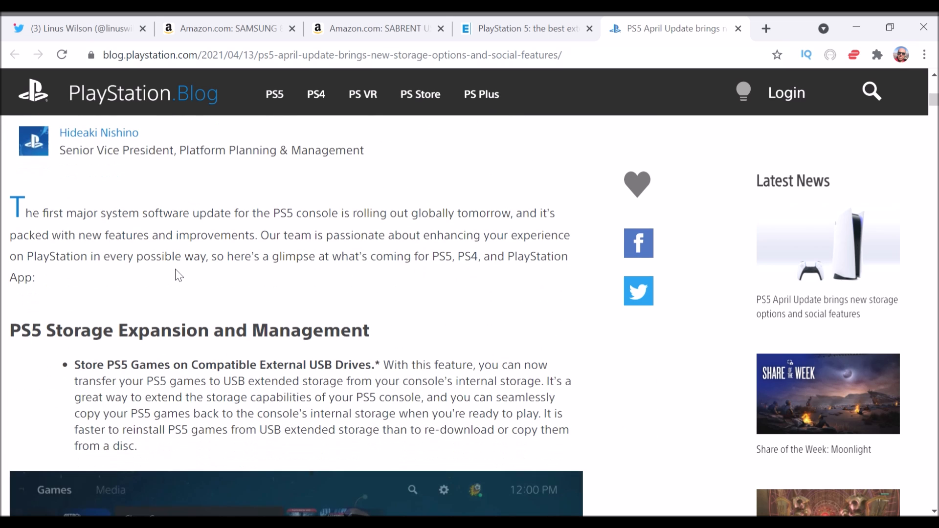
pyautogui.scroll(-3)
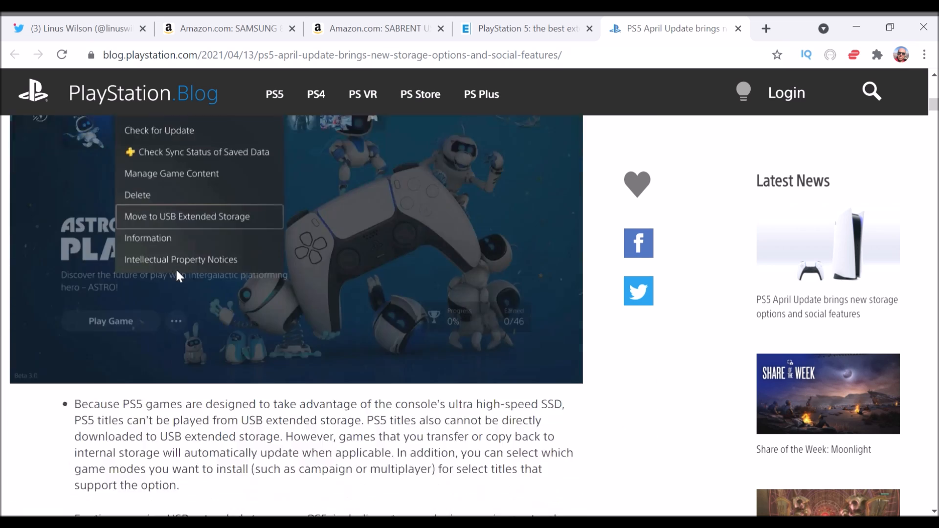
pyautogui.scroll(-3)
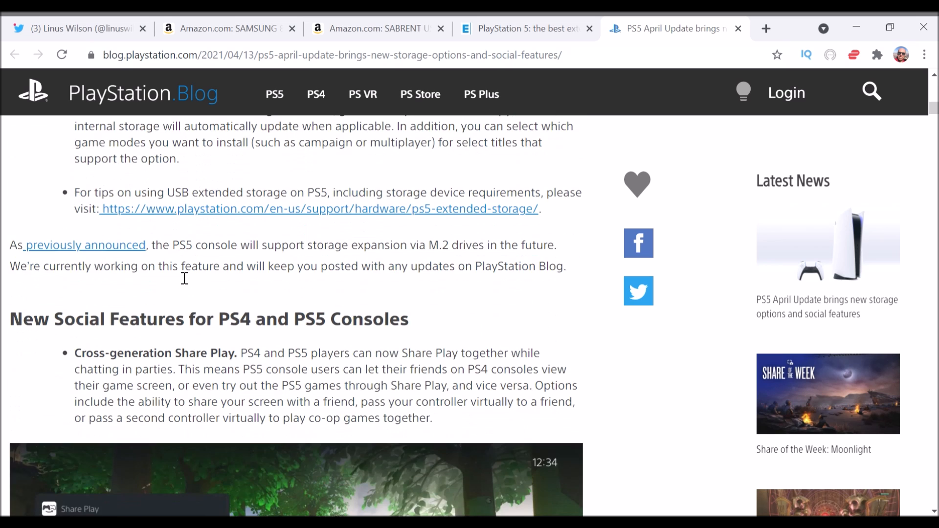
pyautogui.scroll(-3)
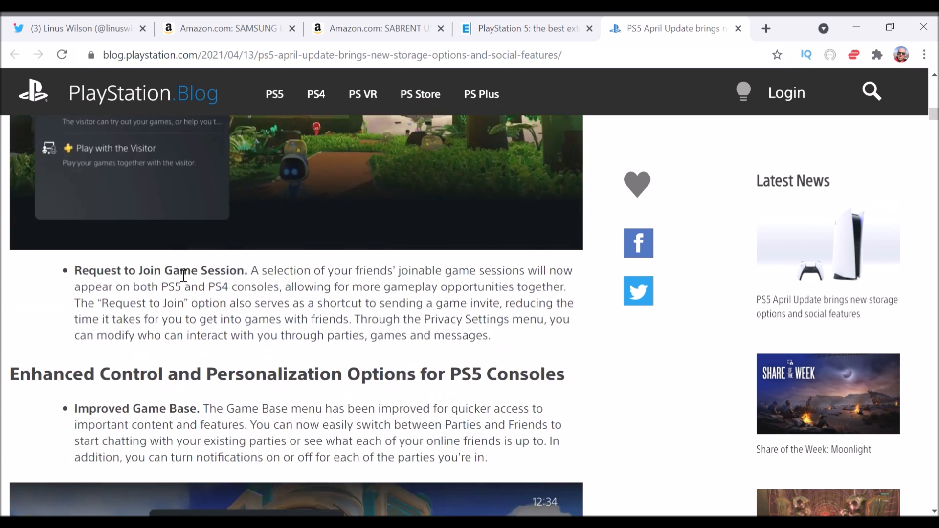
pyautogui.scroll(-3)
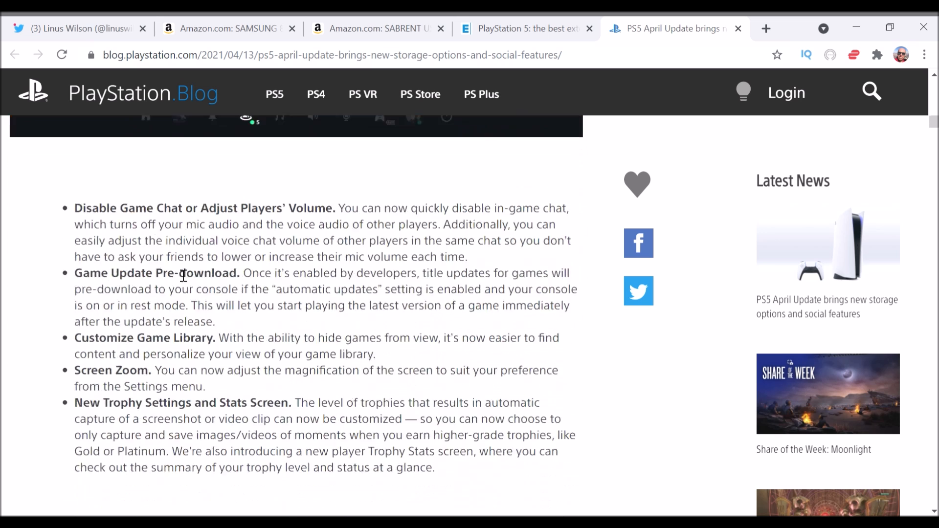
pyautogui.scroll(-3)
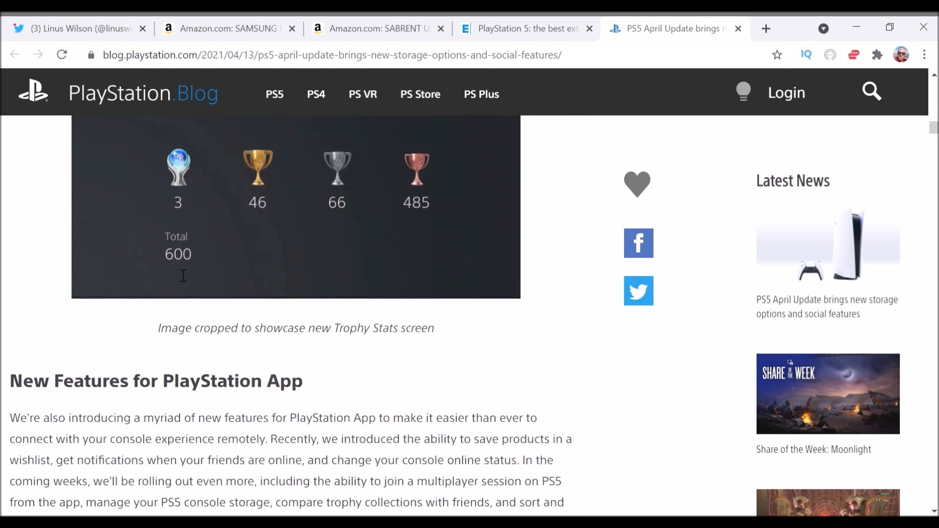
pyautogui.scroll(-3)
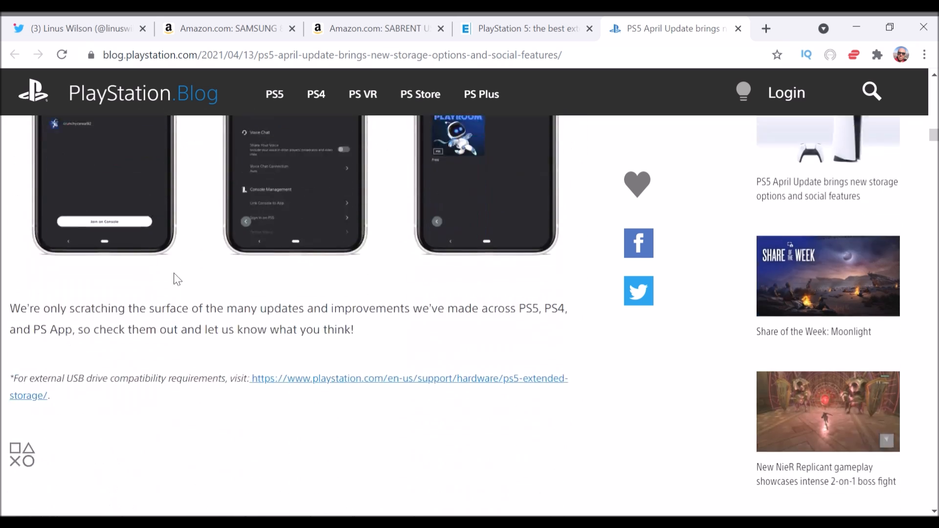
pyautogui.scroll(3)
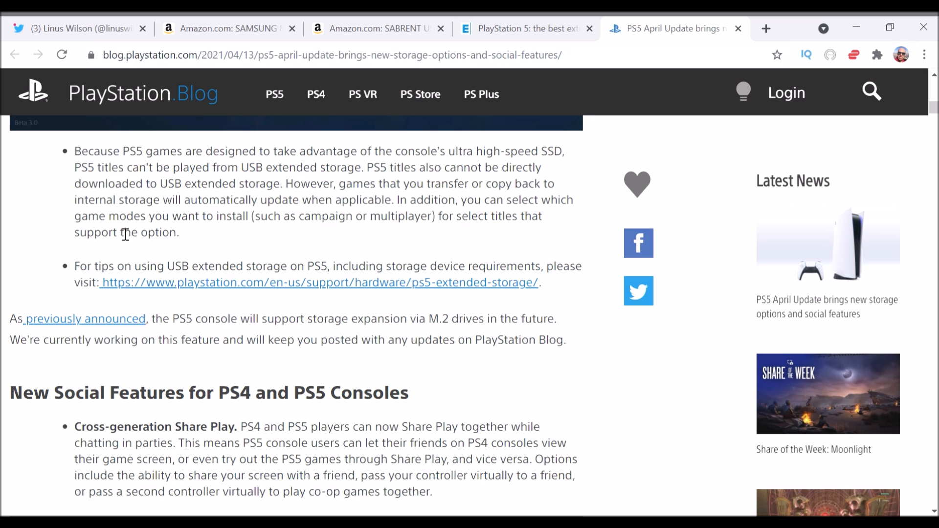
pyautogui.scroll(3)
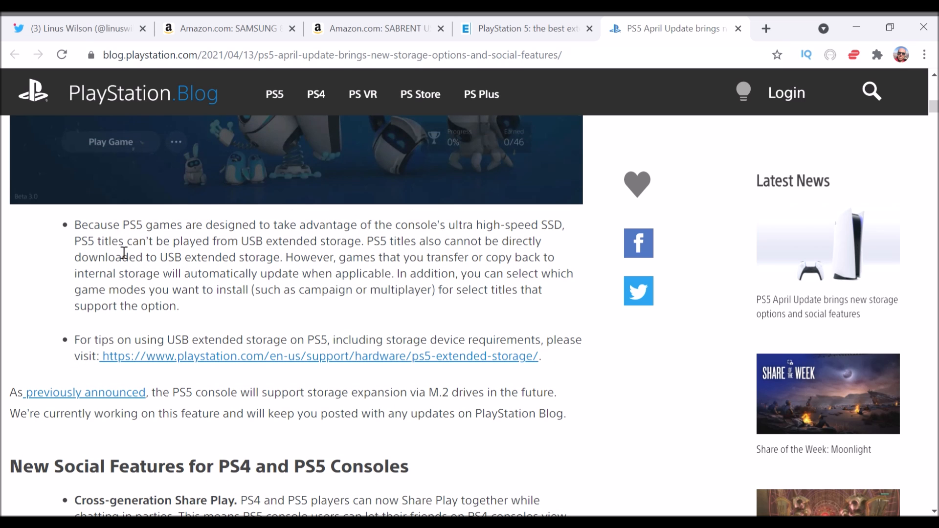
pyautogui.moveTo(123, 269)
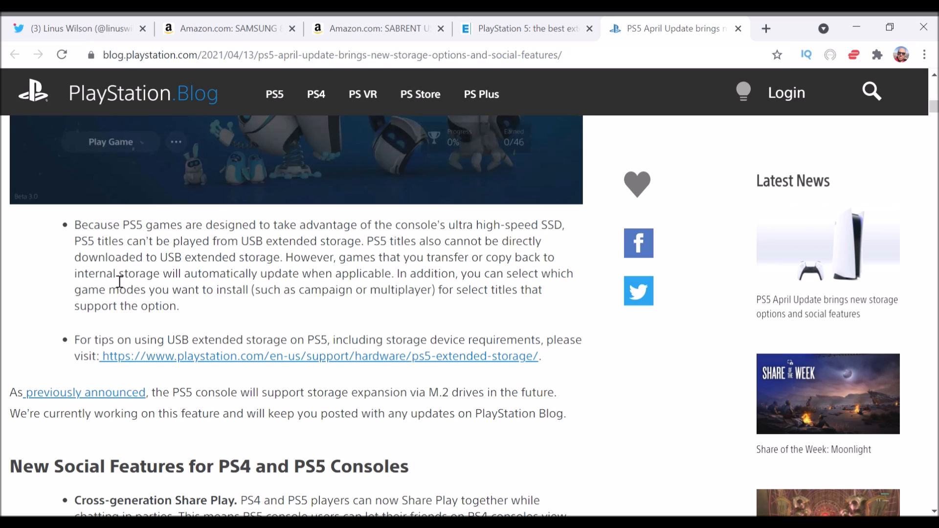
pyautogui.scroll(3)
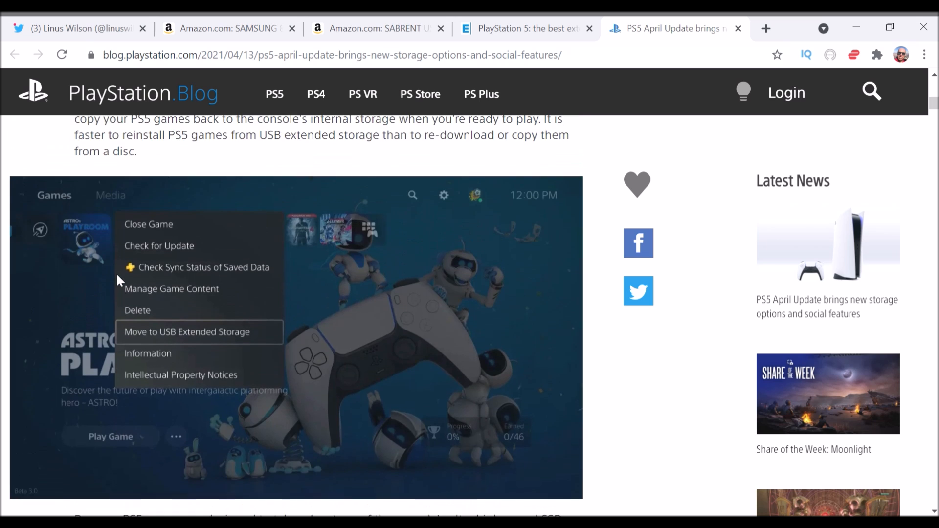
pyautogui.scroll(3)
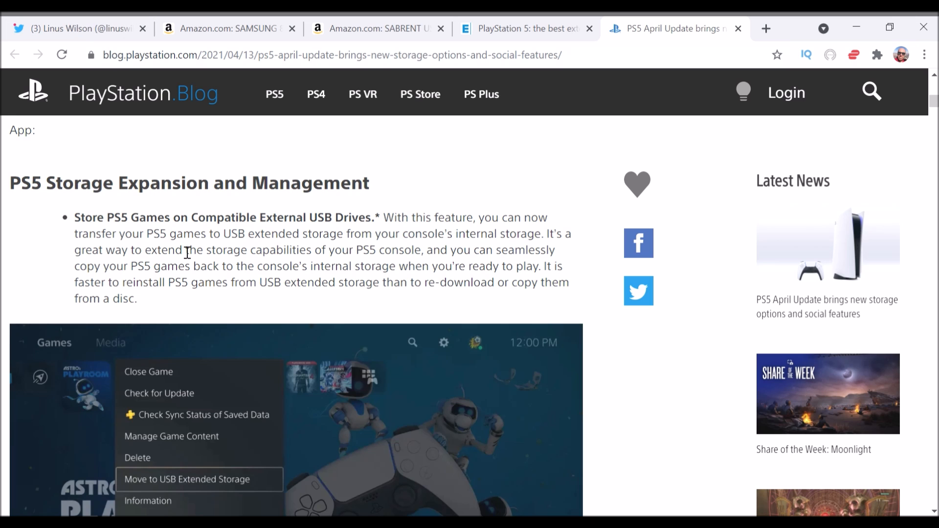
pyautogui.moveTo(184, 263)
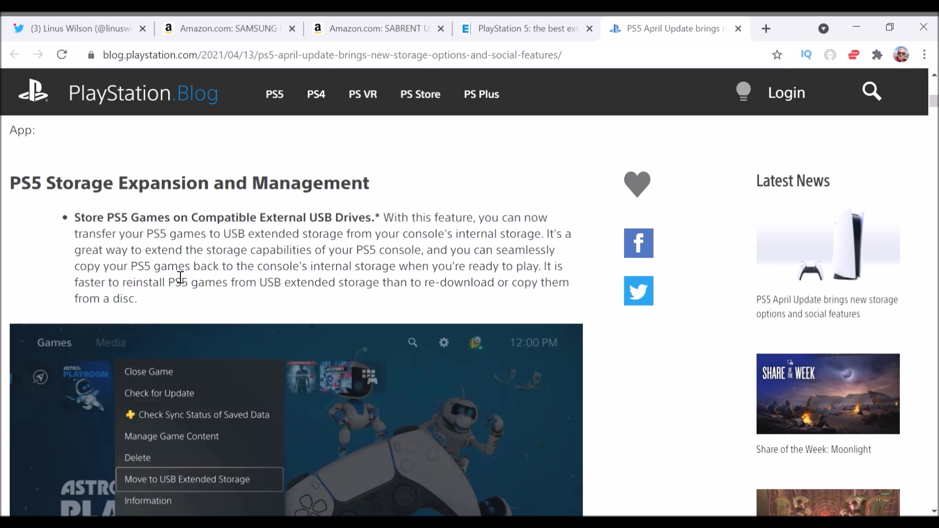
pyautogui.moveTo(90, 48)
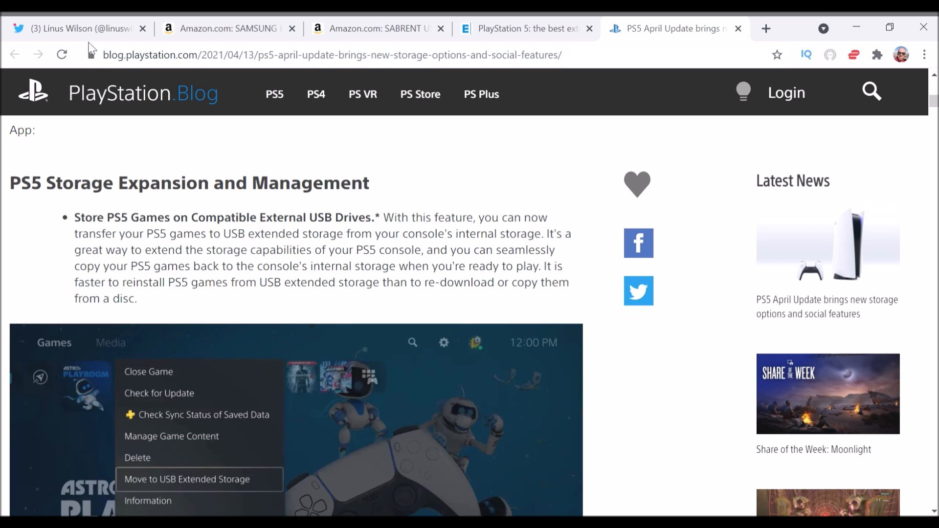
# Go from the tweet to the Eurogamer external SSD article and begin scrolling through it
pyautogui.click(77, 29)
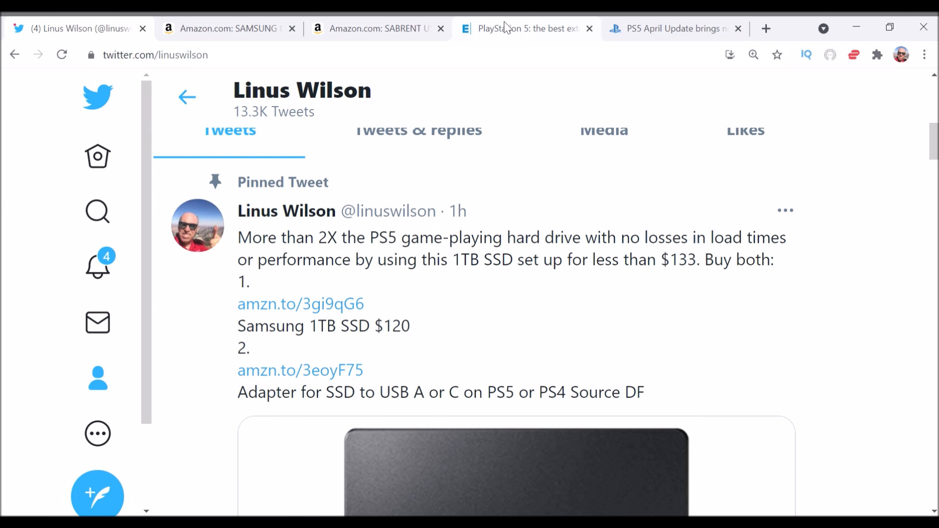
pyautogui.click(526, 28)
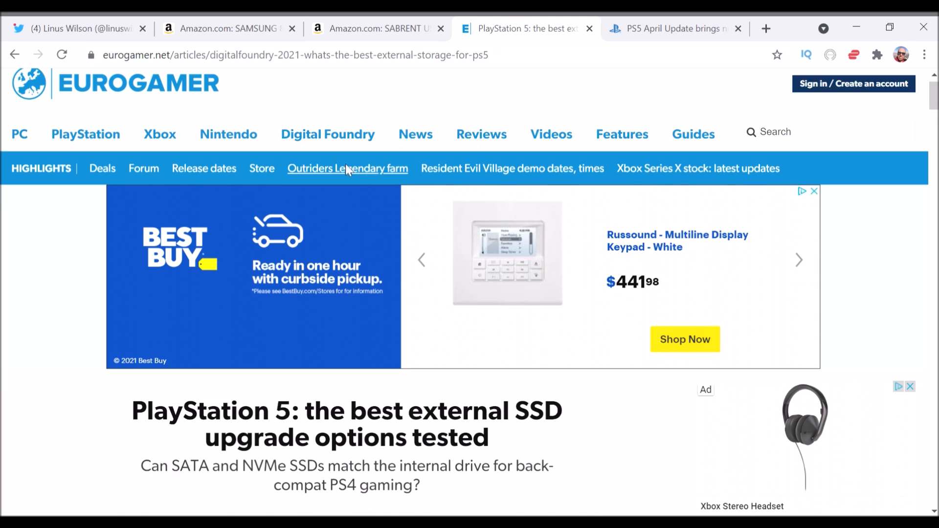
pyautogui.scroll(-3)
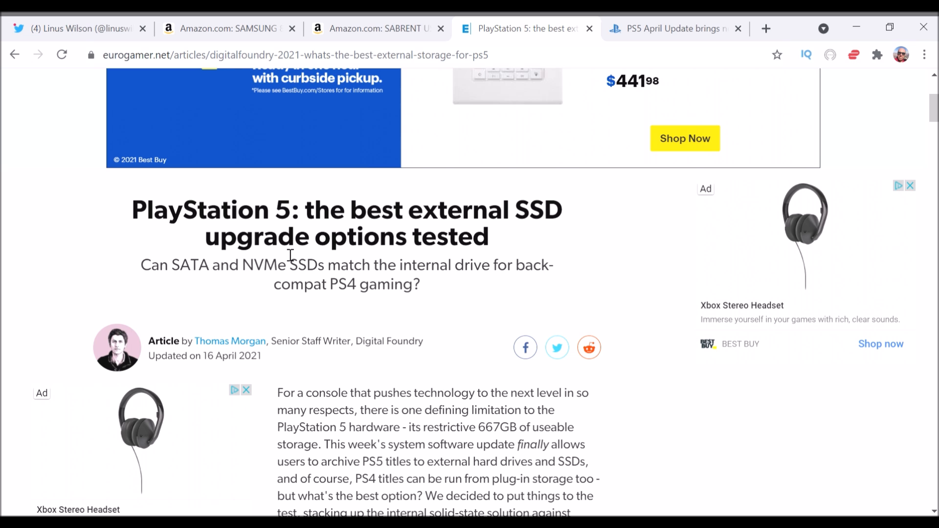
pyautogui.scroll(-3)
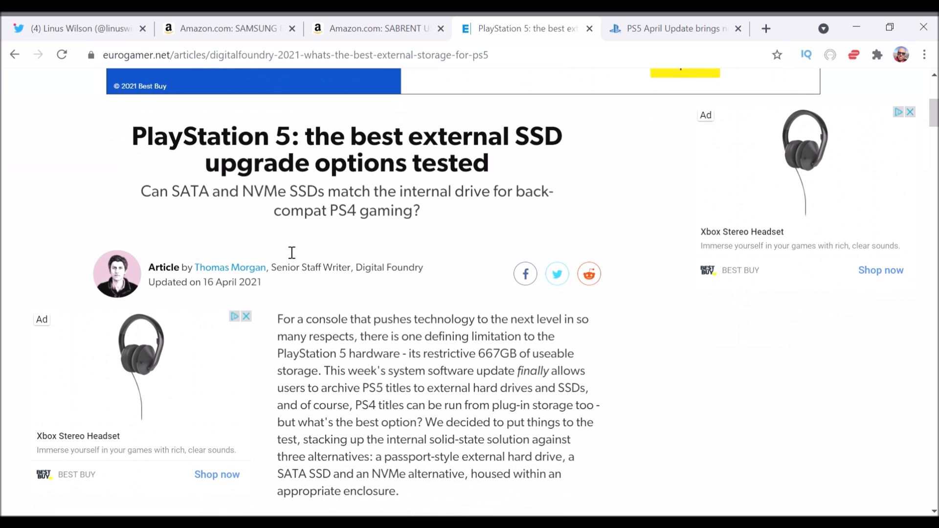
pyautogui.moveTo(287, 244)
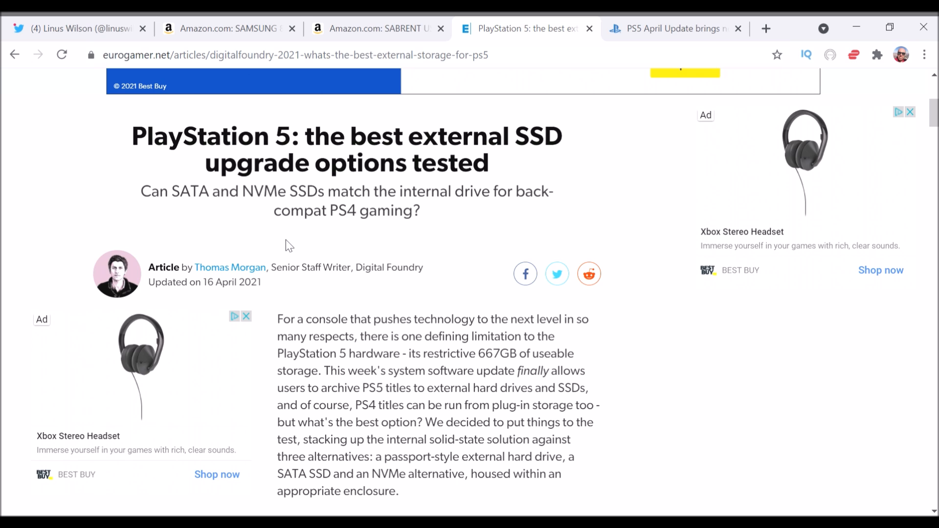
pyautogui.moveTo(293, 240)
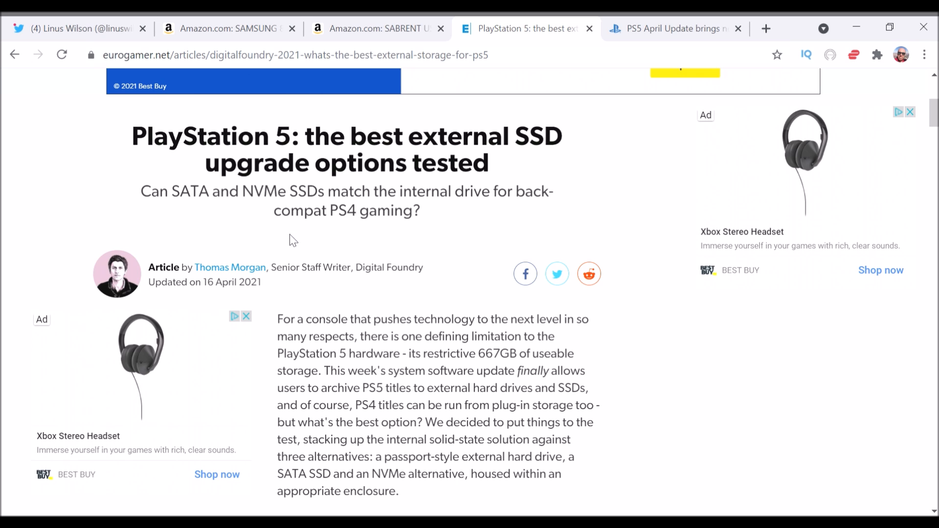
pyautogui.moveTo(289, 237)
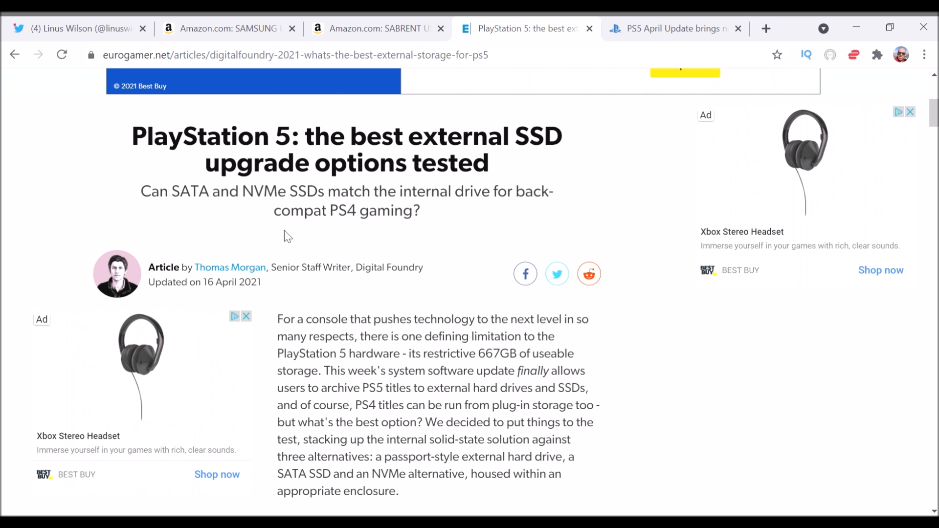
# Glance at Samsung 870 EVO, scroll Eurogamer to the Cyberpunk 2077 table, then reopen Samsung
pyautogui.click(228, 28)
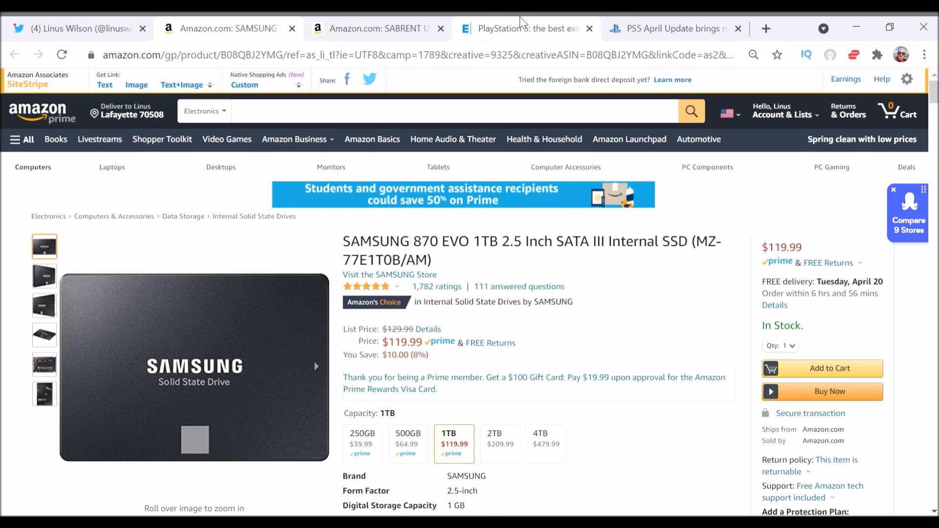
pyautogui.click(526, 29)
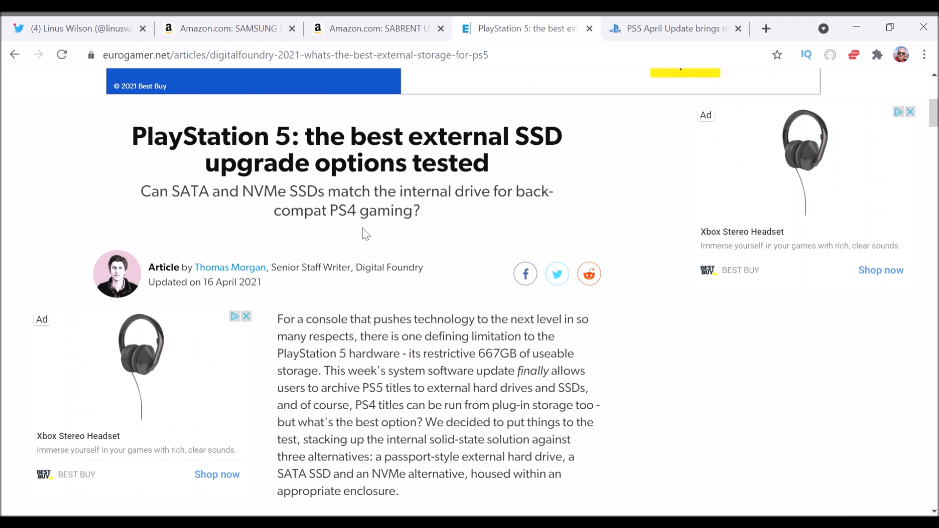
pyautogui.scroll(-3)
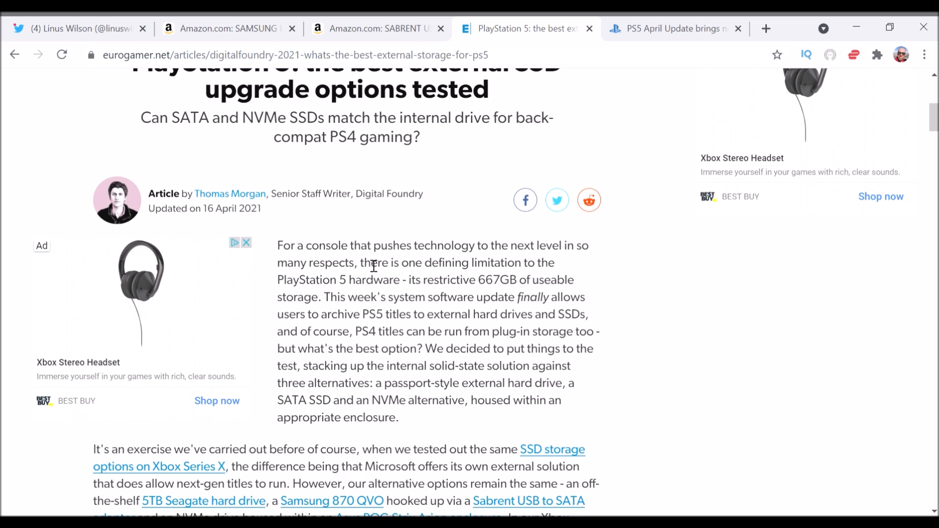
pyautogui.scroll(-3)
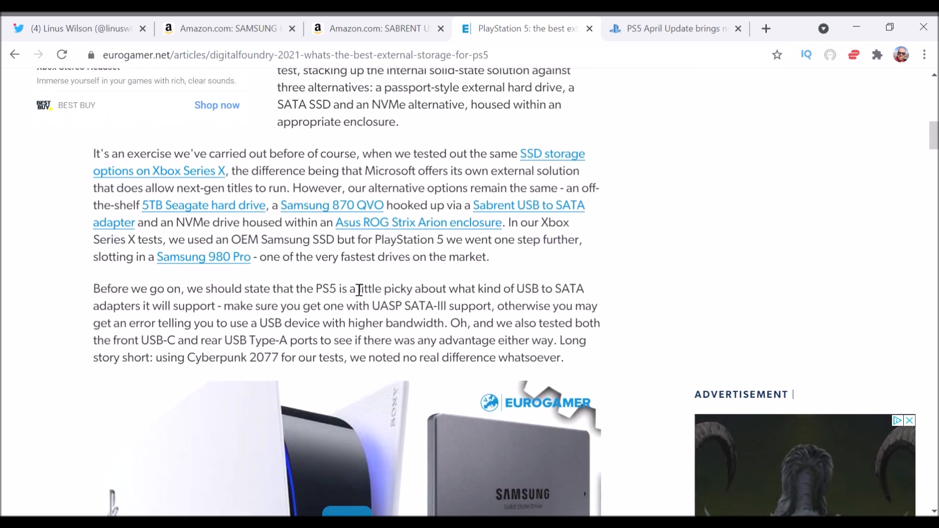
pyautogui.scroll(-3)
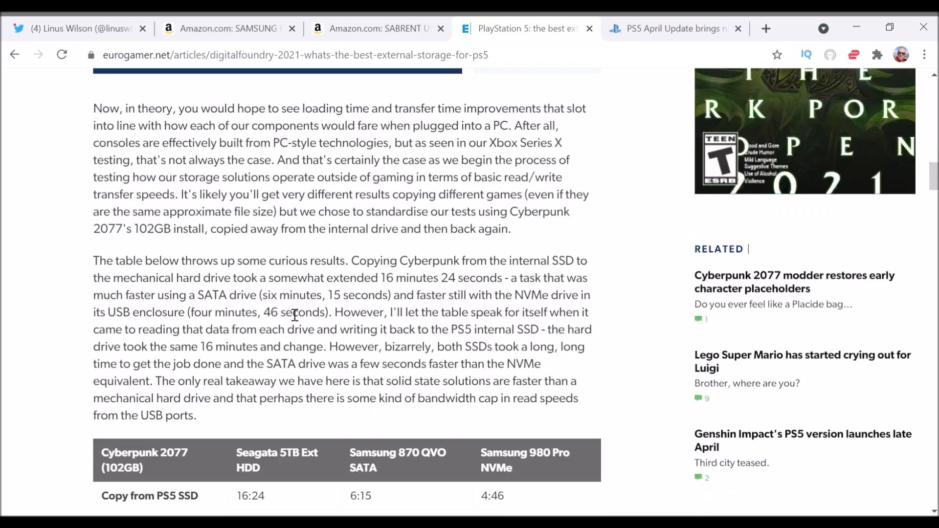
pyautogui.scroll(-3)
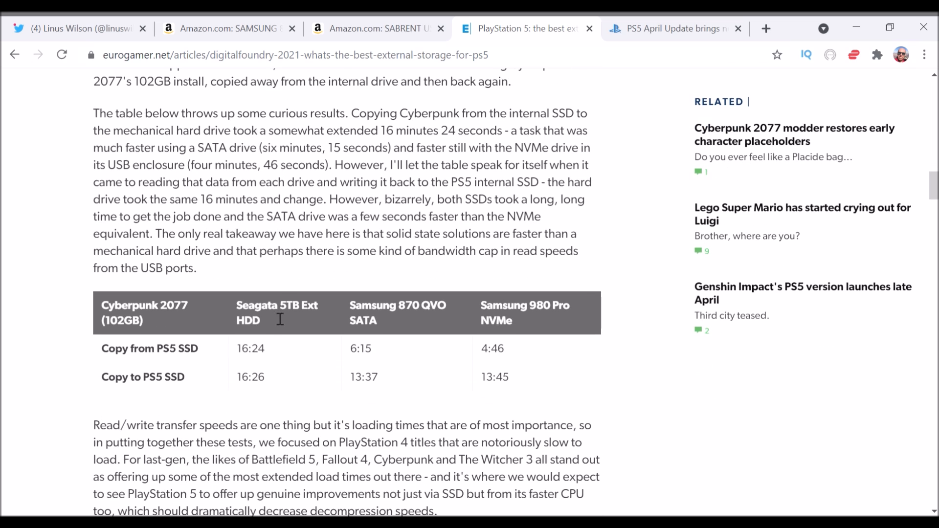
pyautogui.moveTo(270, 326)
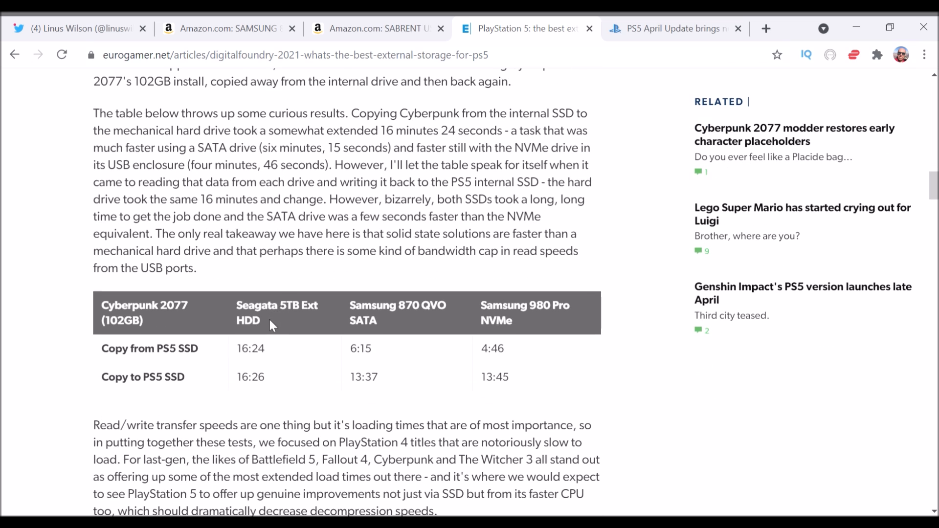
pyautogui.moveTo(284, 318)
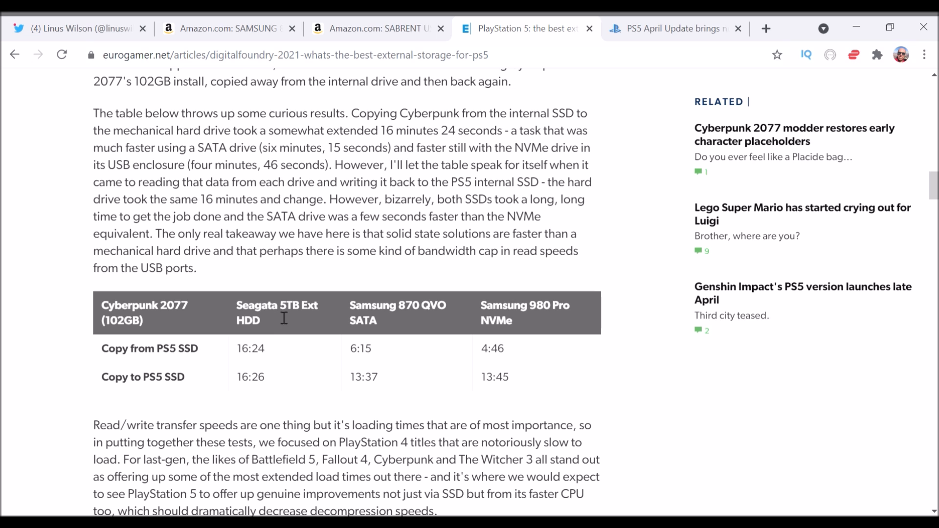
pyautogui.moveTo(179, 21)
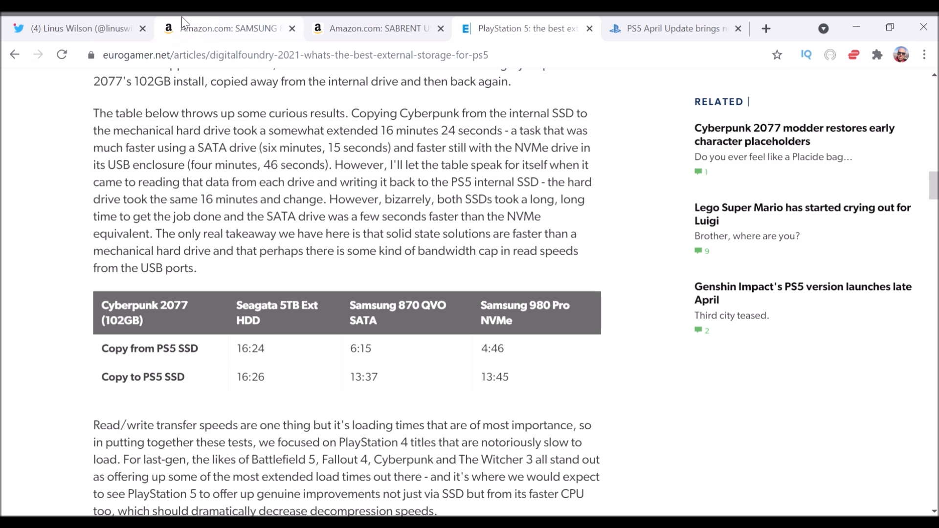
pyautogui.click(230, 29)
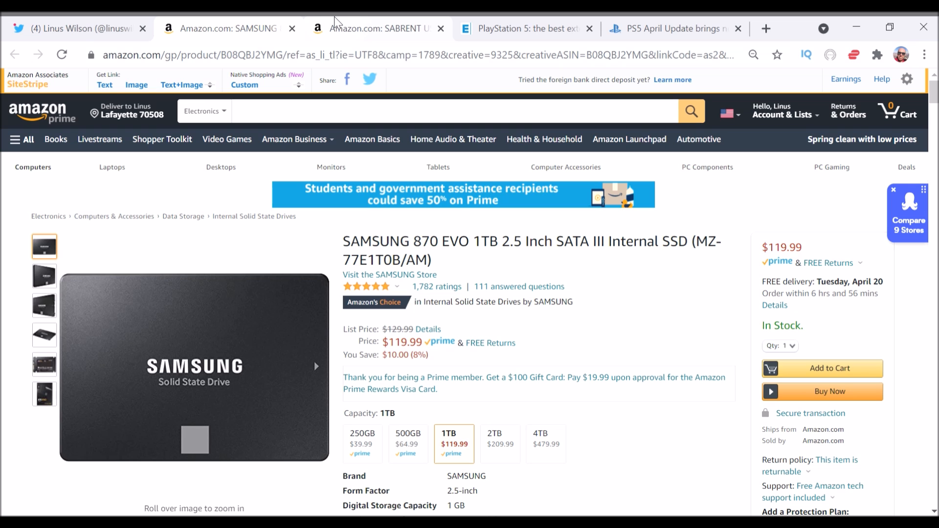
# View the Sabrent USB-to-SATA adapter listing, revisit Samsung 870 EVO, then return to Eurogamer
pyautogui.click(378, 28)
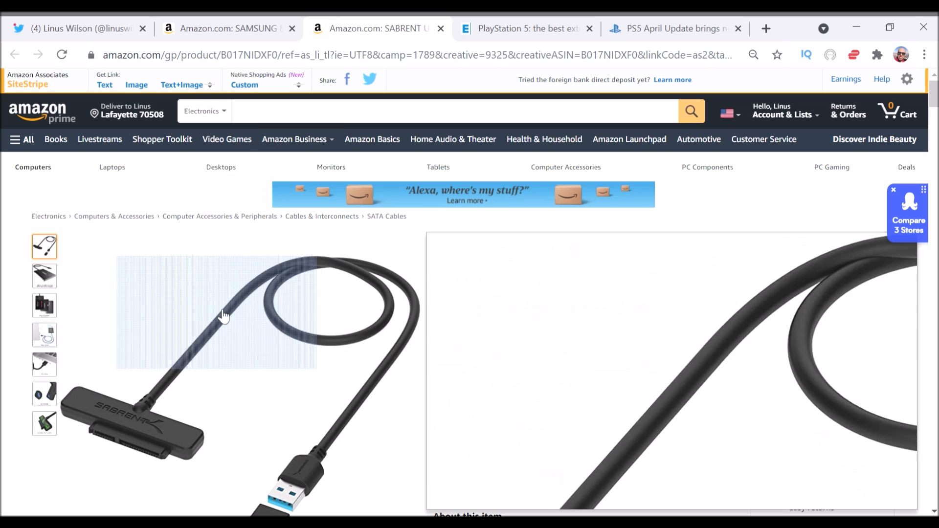
pyautogui.scroll(-3)
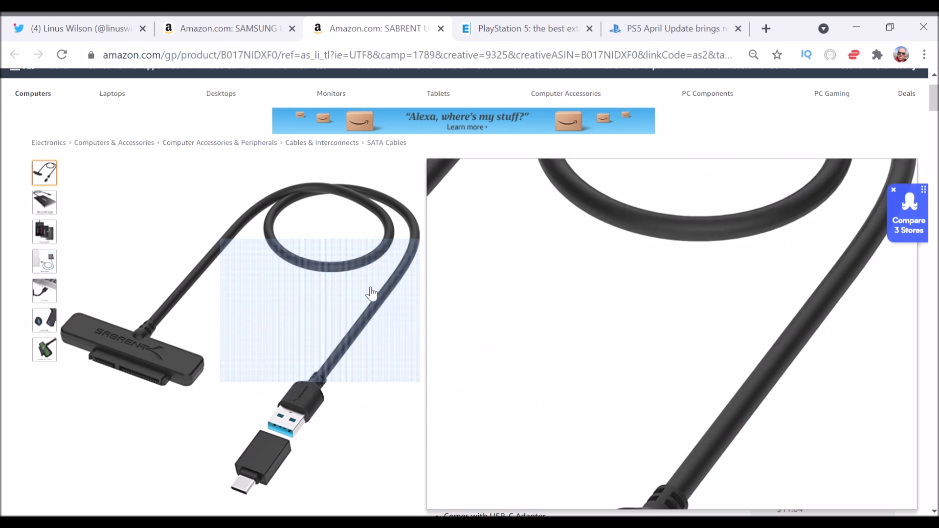
pyautogui.click(227, 28)
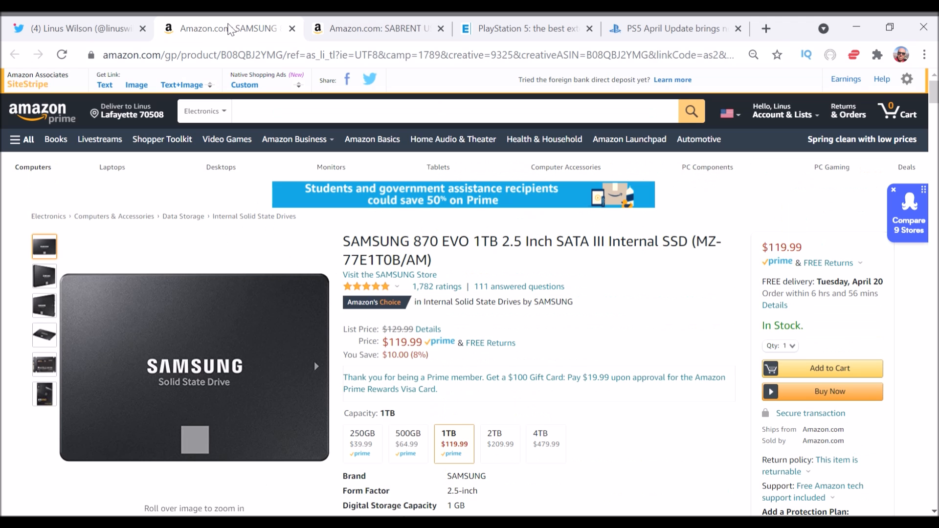
pyautogui.moveTo(272, 29)
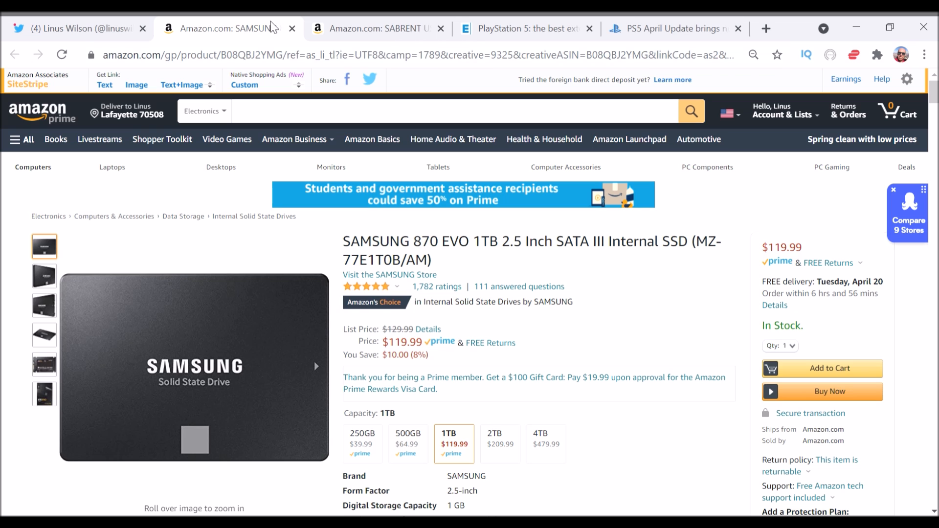
pyautogui.moveTo(297, 277)
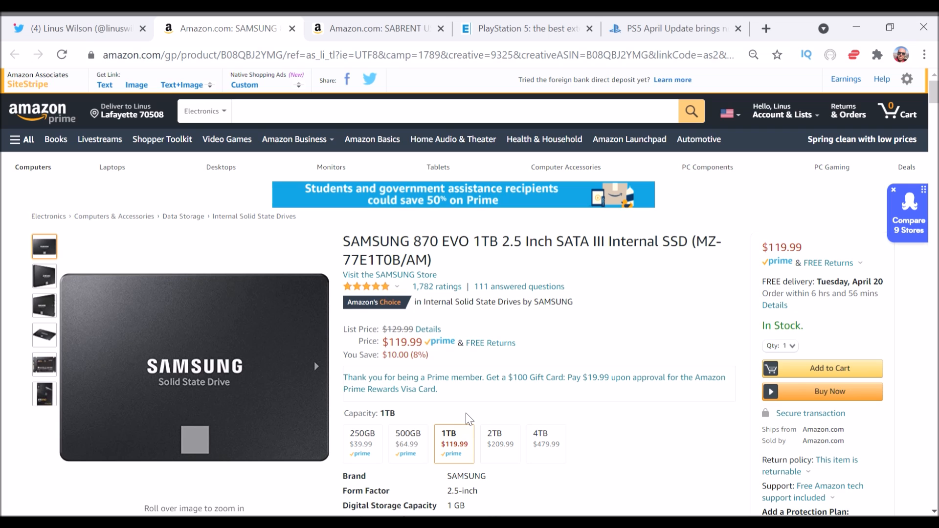
pyautogui.moveTo(444, 415)
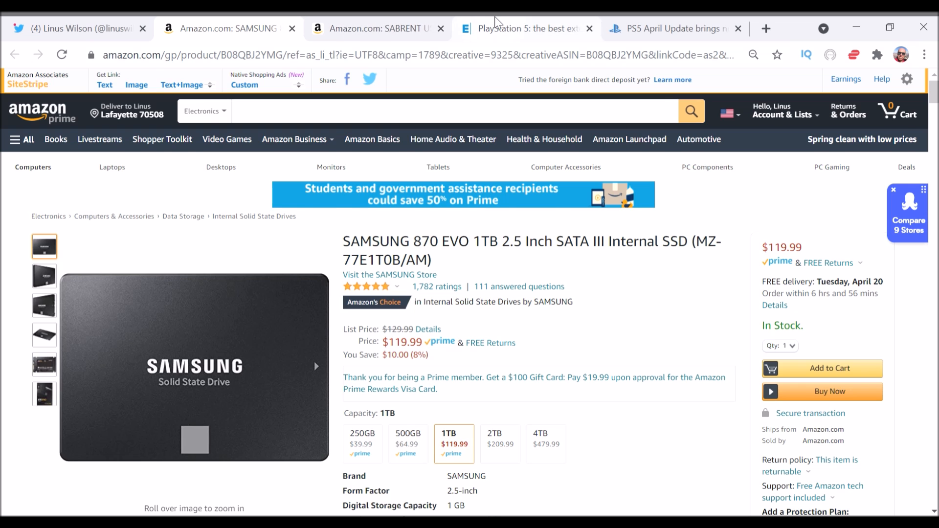
pyautogui.click(526, 29)
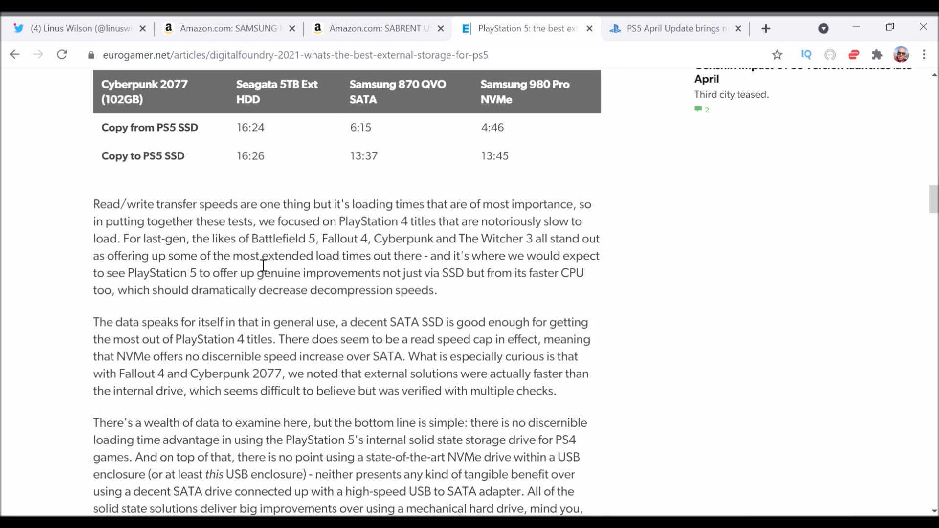
# Scroll to Eurogamer's four-drive PS4 loading-times table, then reopen the Samsung 870 EVO listing
pyautogui.scroll(-3)
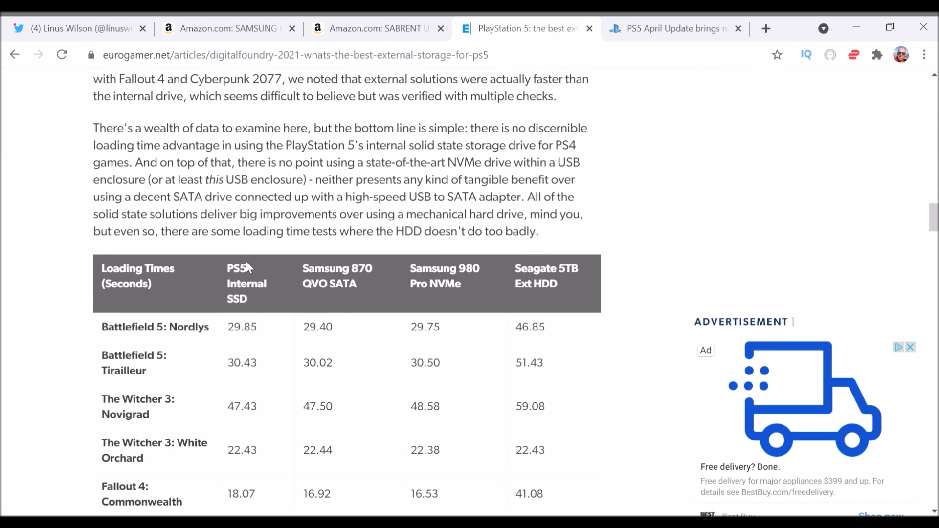
pyautogui.scroll(-3)
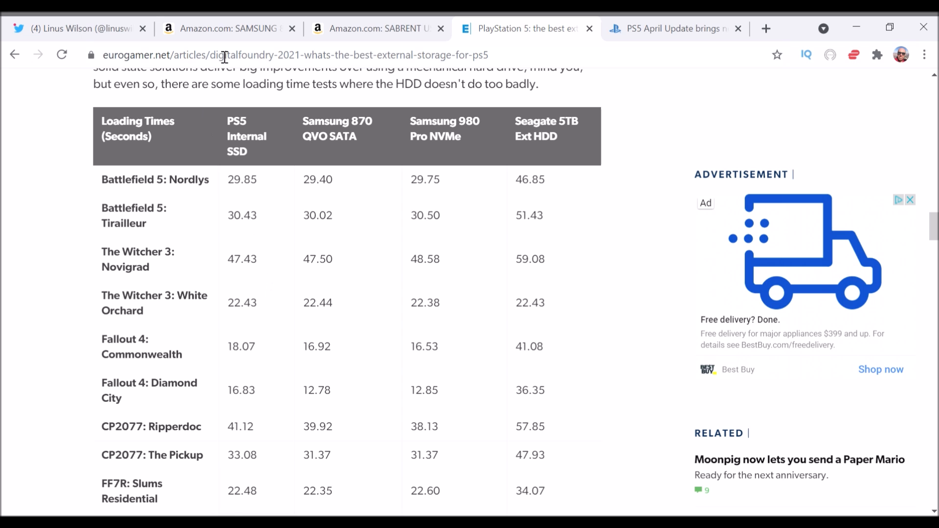
pyautogui.click(228, 28)
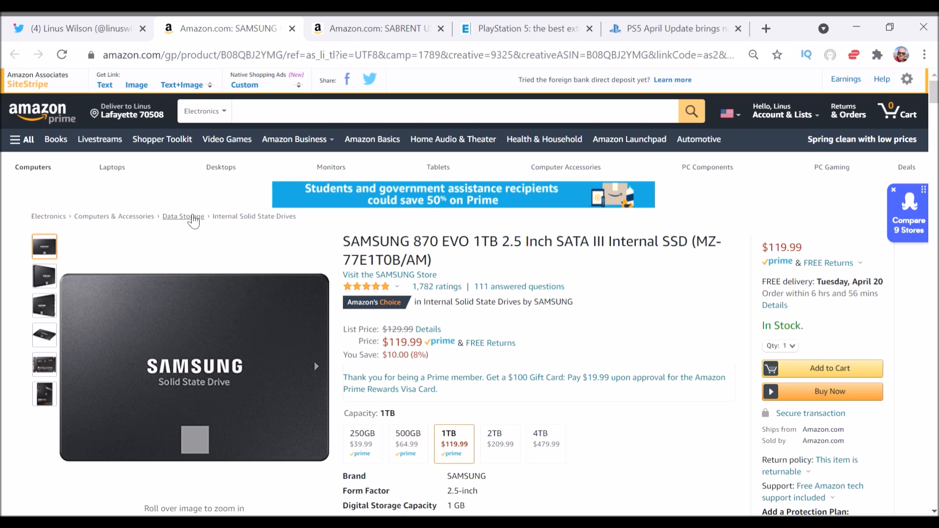
pyautogui.moveTo(210, 93)
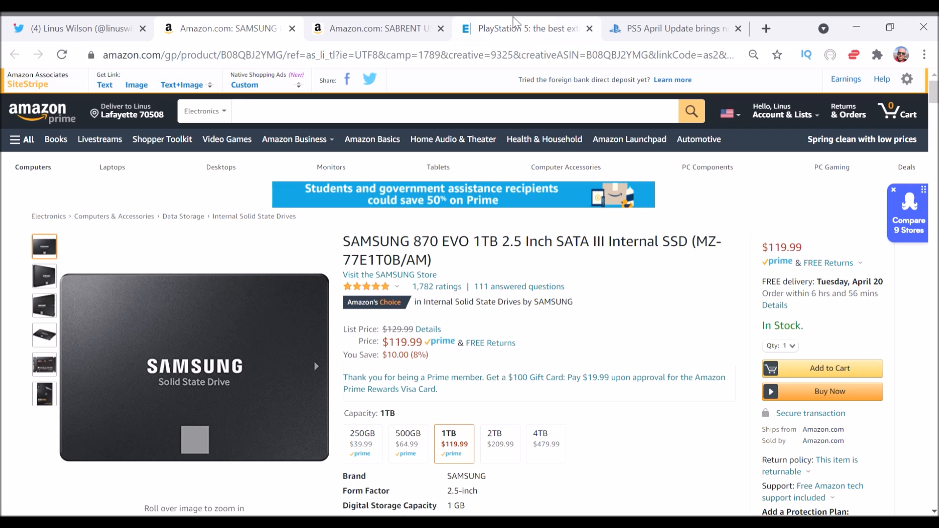
pyautogui.moveTo(508, 24)
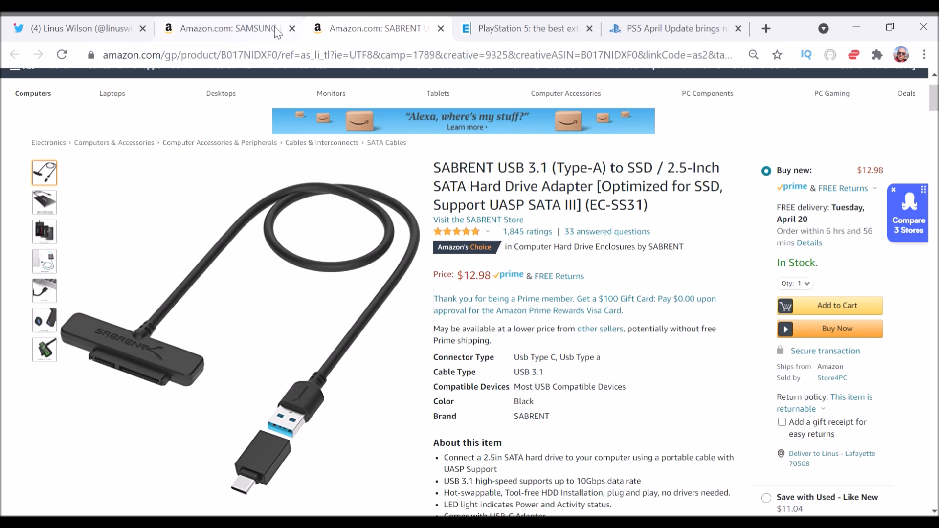
# Return to the Twitter profile showing the pinned Samsung SSD and Sabrent adapter tweet
pyautogui.click(72, 28)
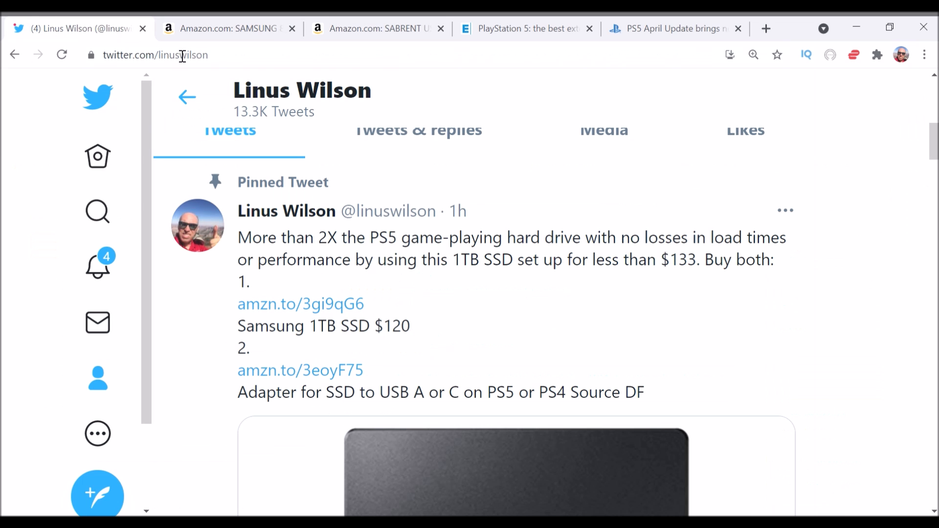
pyautogui.moveTo(460, 211)
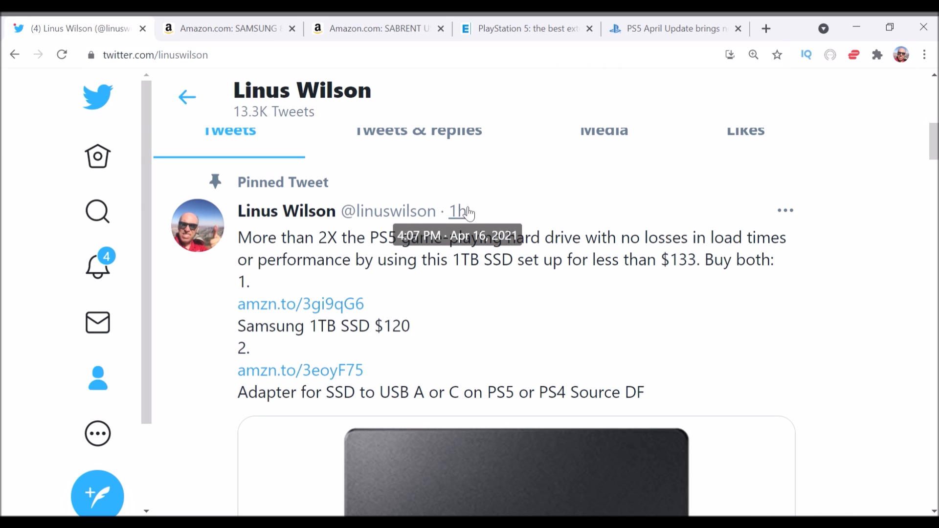
pyautogui.moveTo(510, 28)
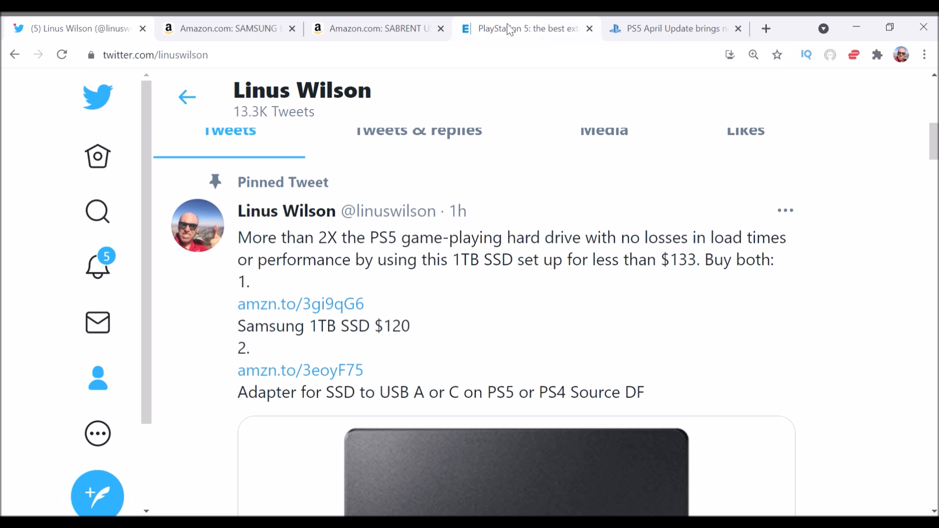
# Flip through the Samsung 870 EVO and Sabrent adapter listings, then return to Eurogamer
pyautogui.click(228, 28)
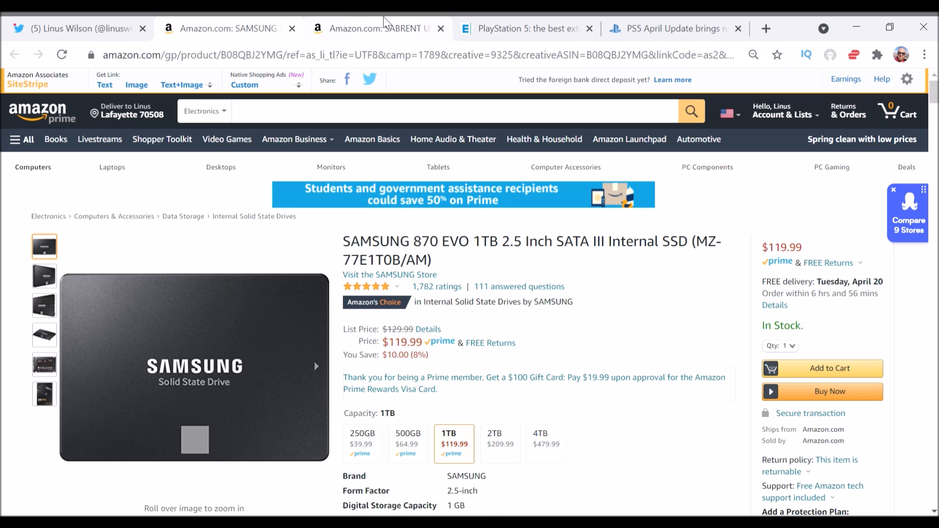
pyautogui.click(377, 28)
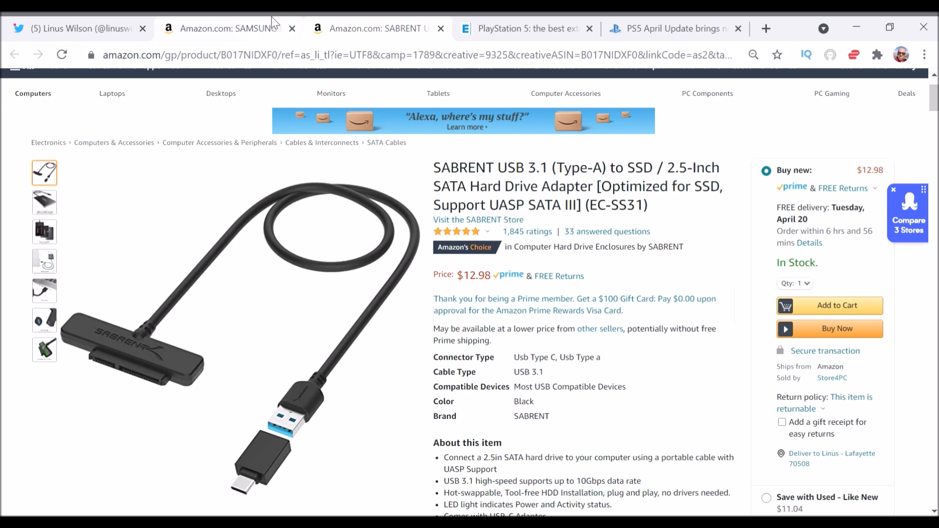
pyautogui.click(222, 29)
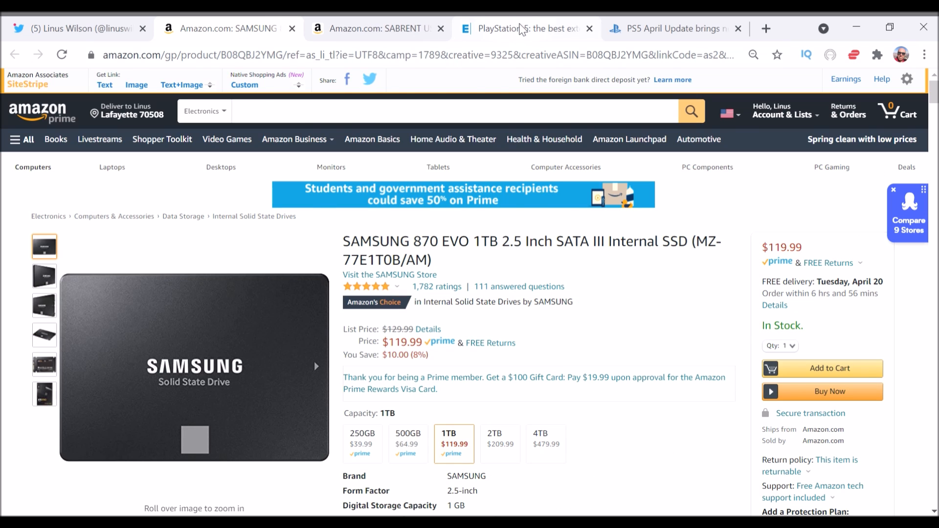
pyautogui.click(526, 29)
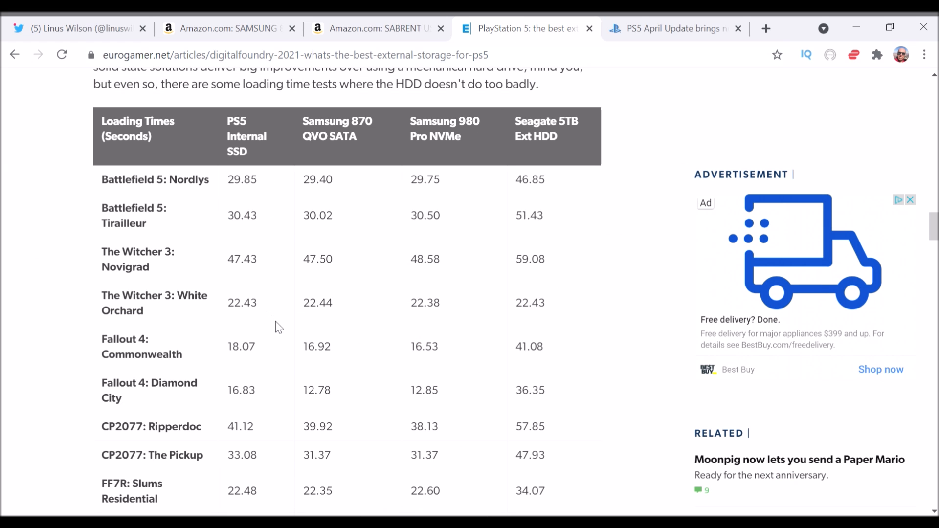
pyautogui.moveTo(322, 332)
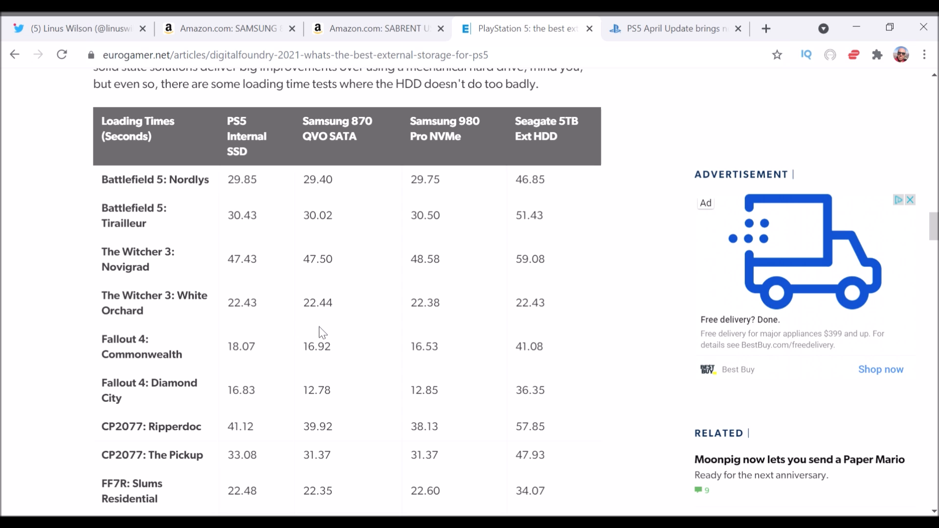
pyautogui.moveTo(432, 136)
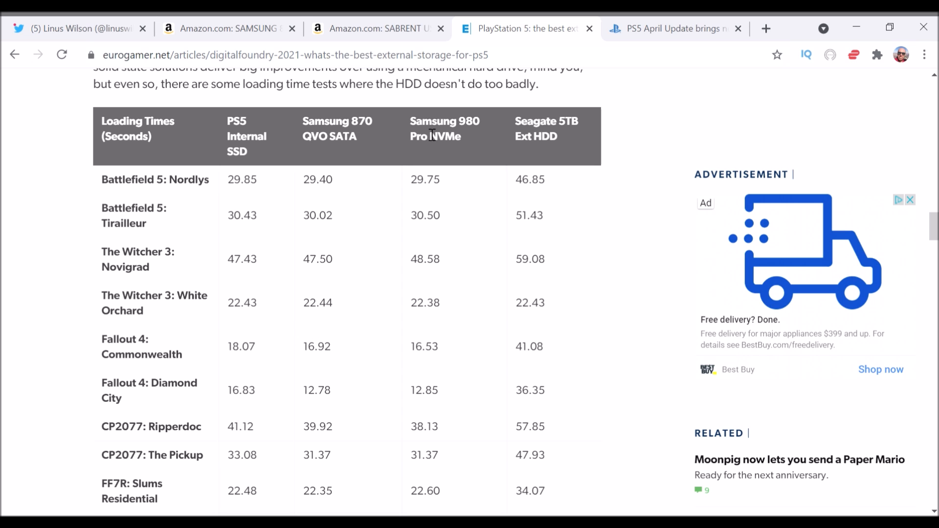
pyautogui.moveTo(324, 170)
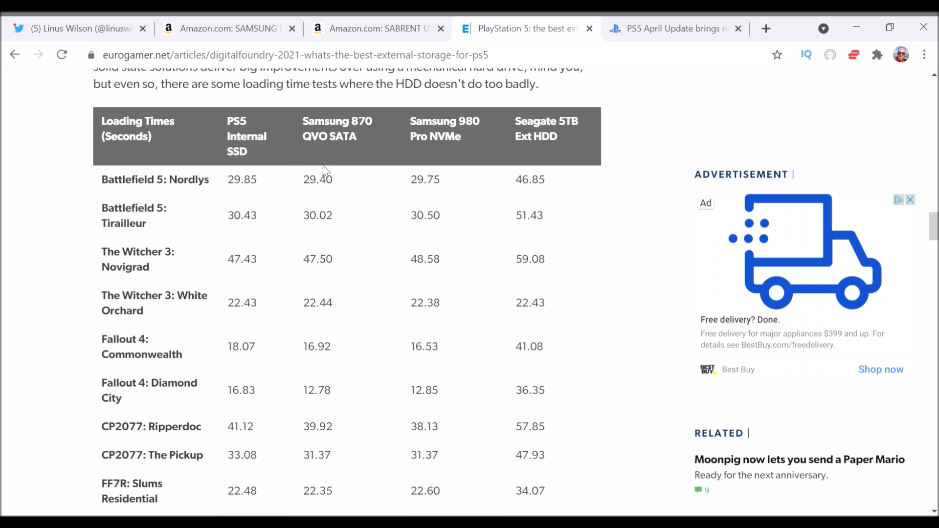
pyautogui.moveTo(327, 274)
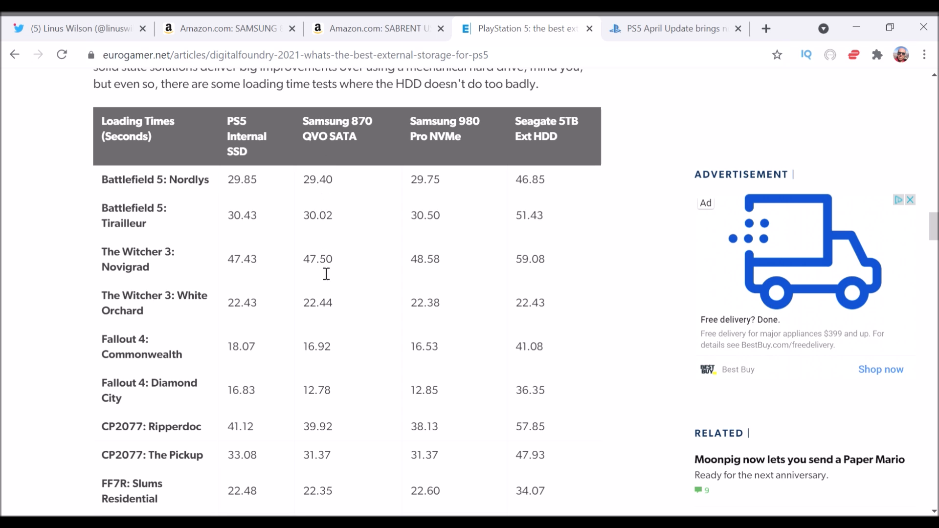
pyautogui.moveTo(220, 363)
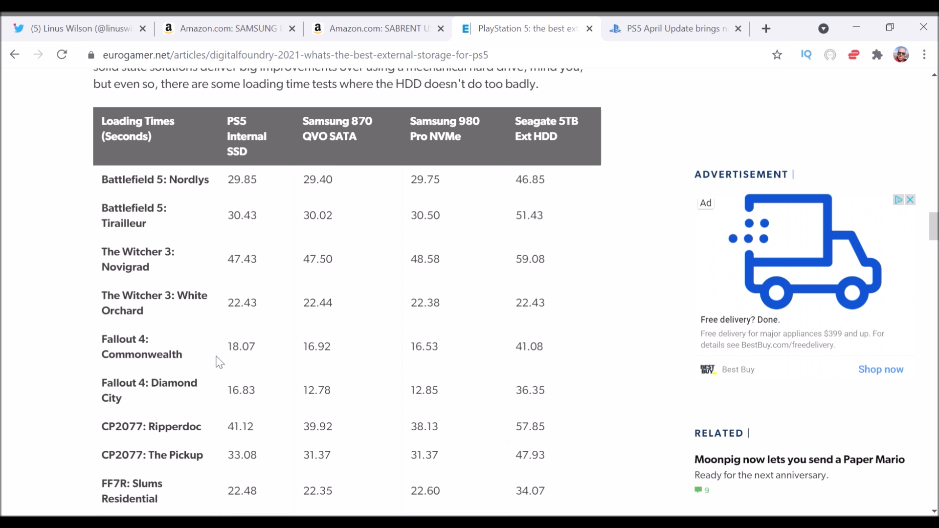
pyautogui.moveTo(283, 219)
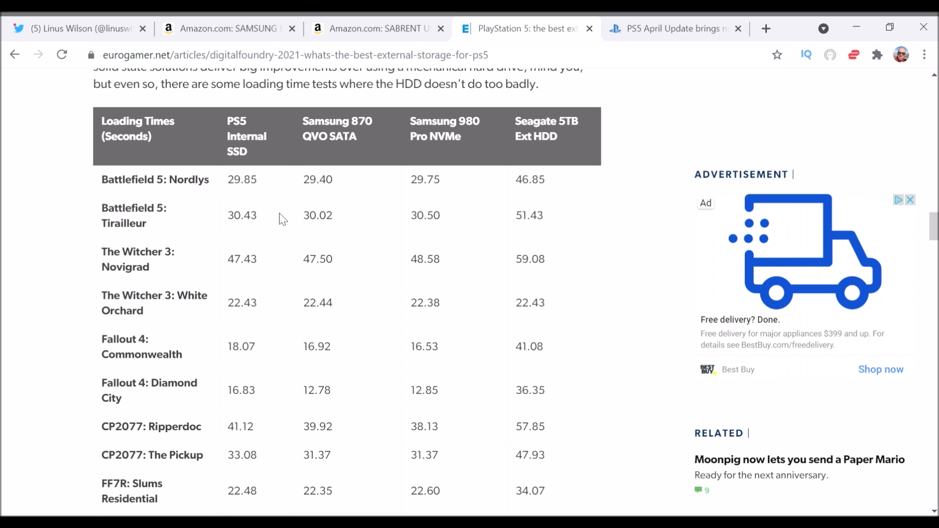
pyautogui.moveTo(279, 224)
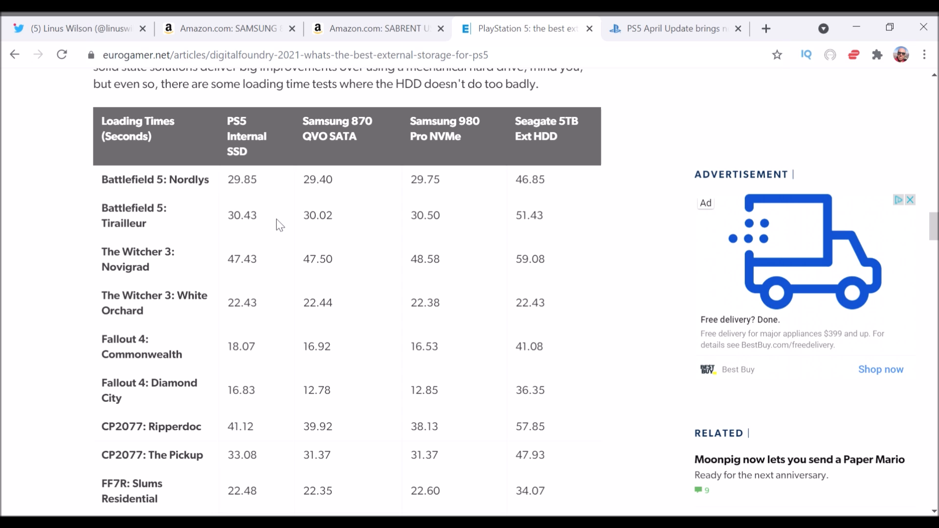
pyautogui.moveTo(282, 242)
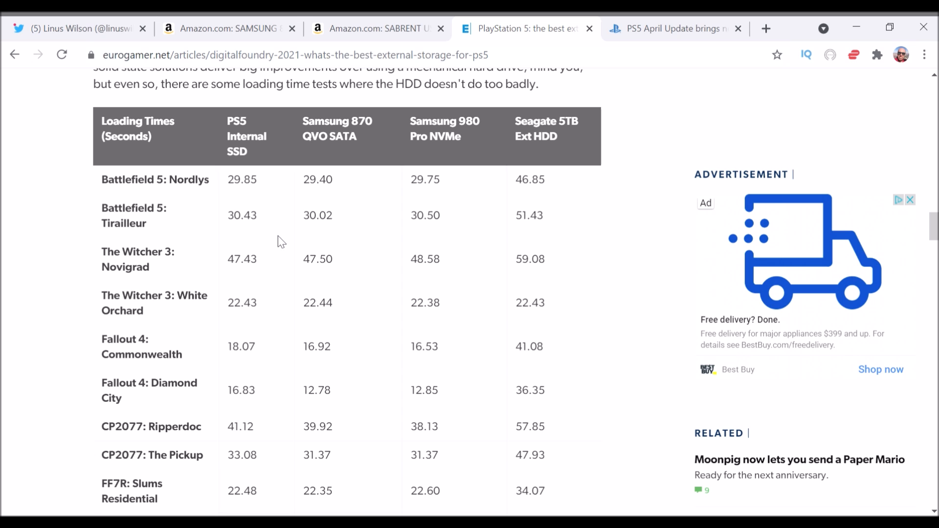
pyautogui.moveTo(286, 283)
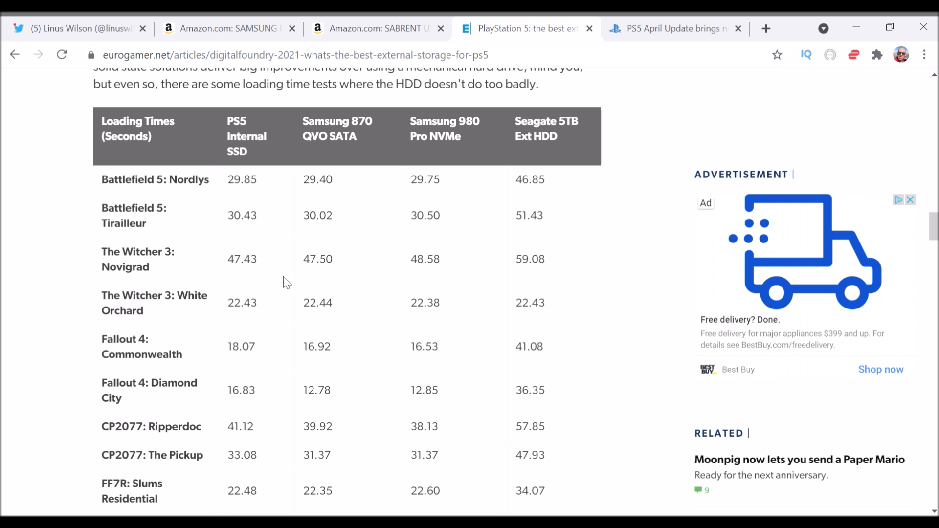
pyautogui.moveTo(282, 230)
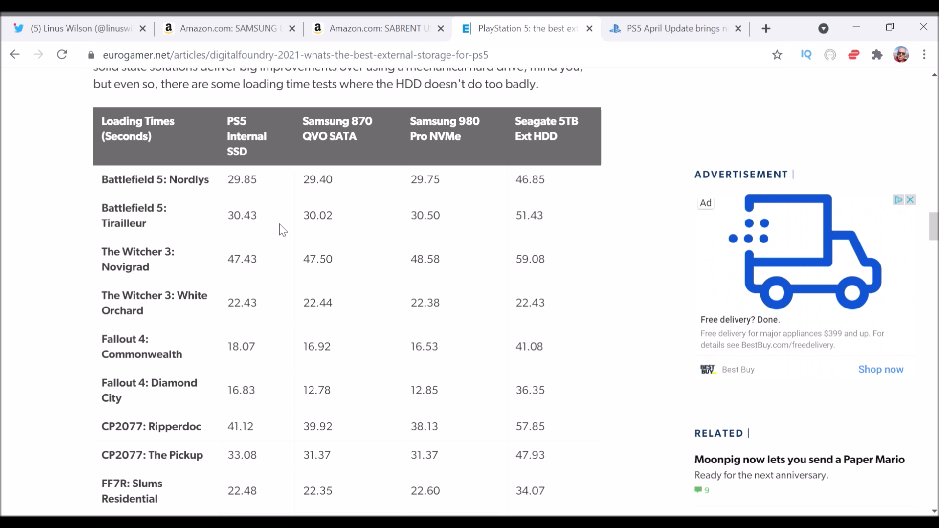
pyautogui.moveTo(290, 365)
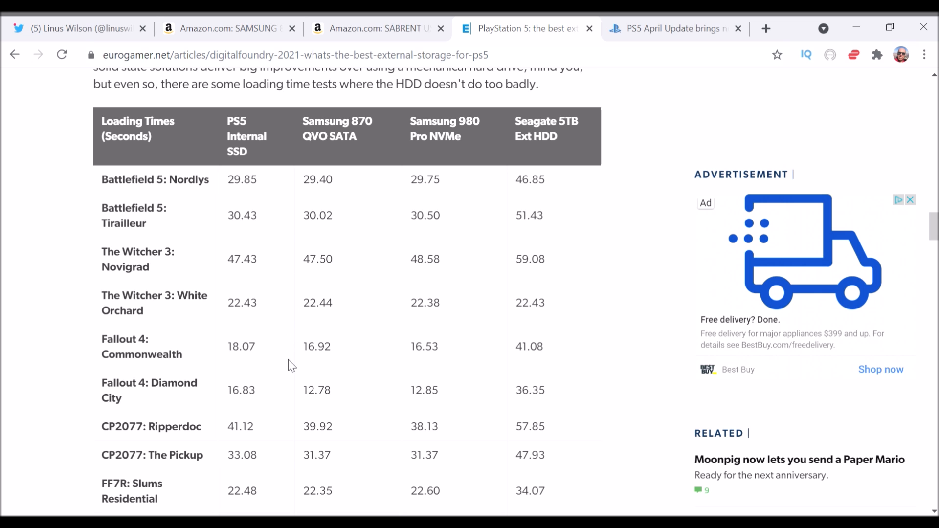
# Scroll through Eurogamer's article toward the key takeaways conclusion
pyautogui.scroll(-3)
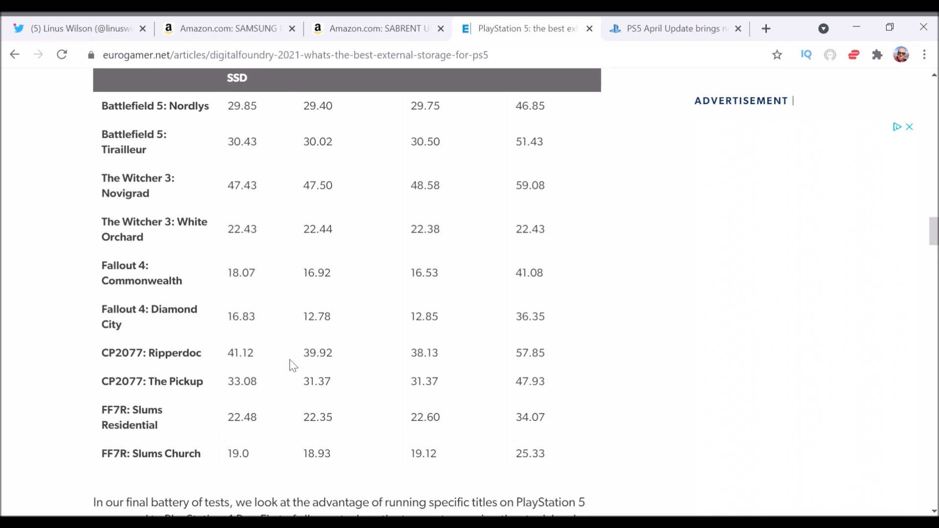
pyautogui.scroll(-3)
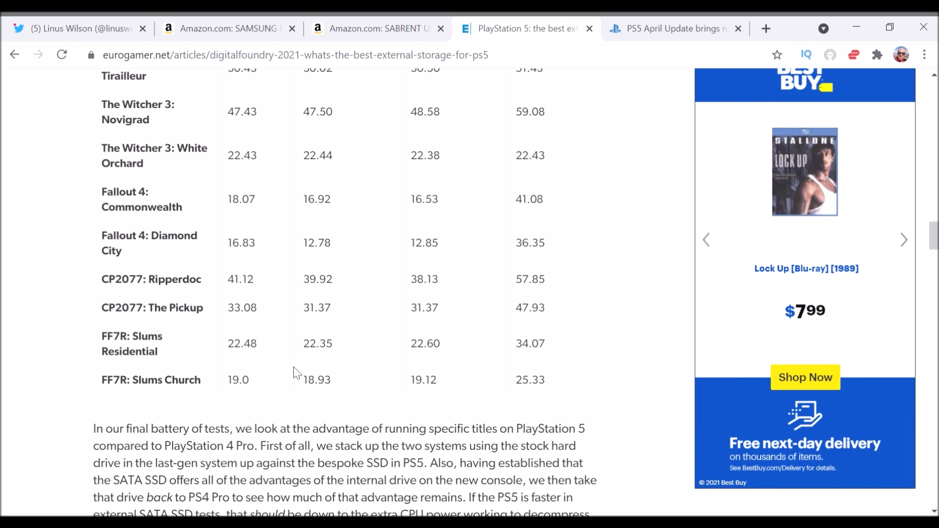
pyautogui.scroll(3)
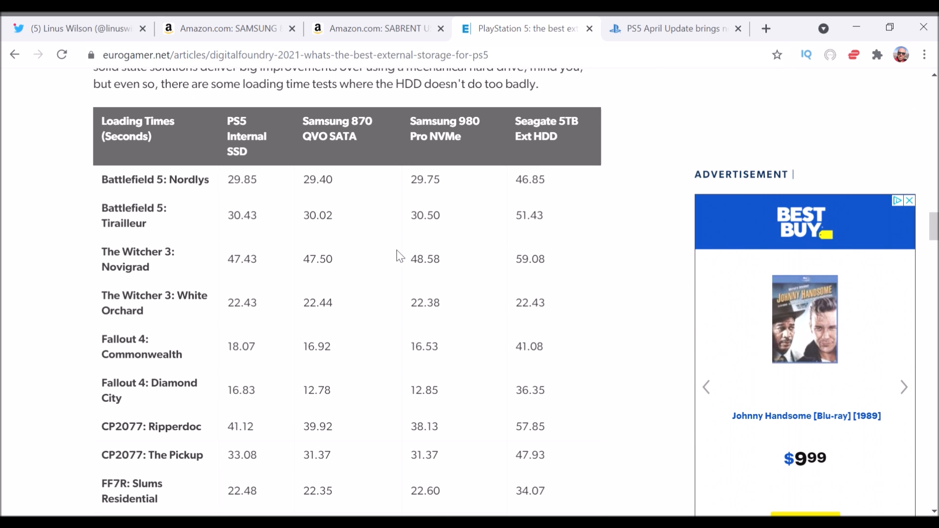
pyautogui.scroll(-3)
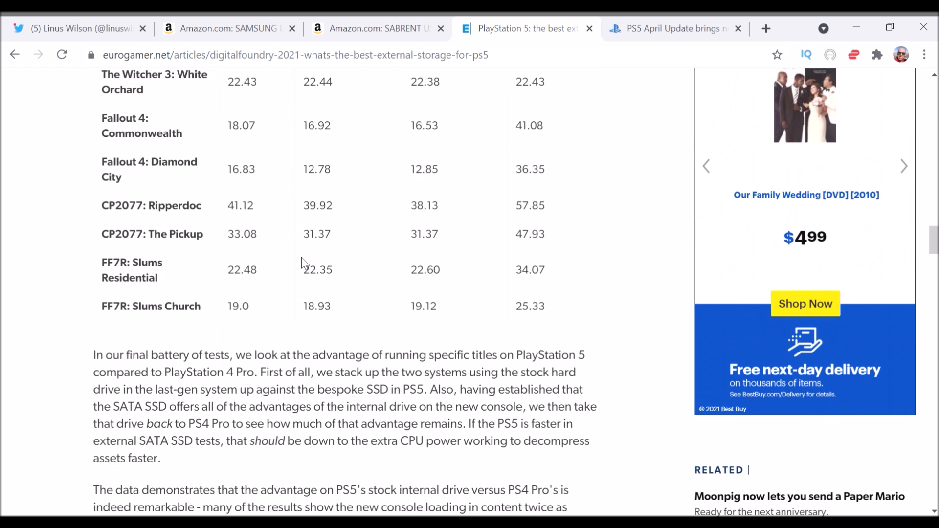
pyautogui.scroll(3)
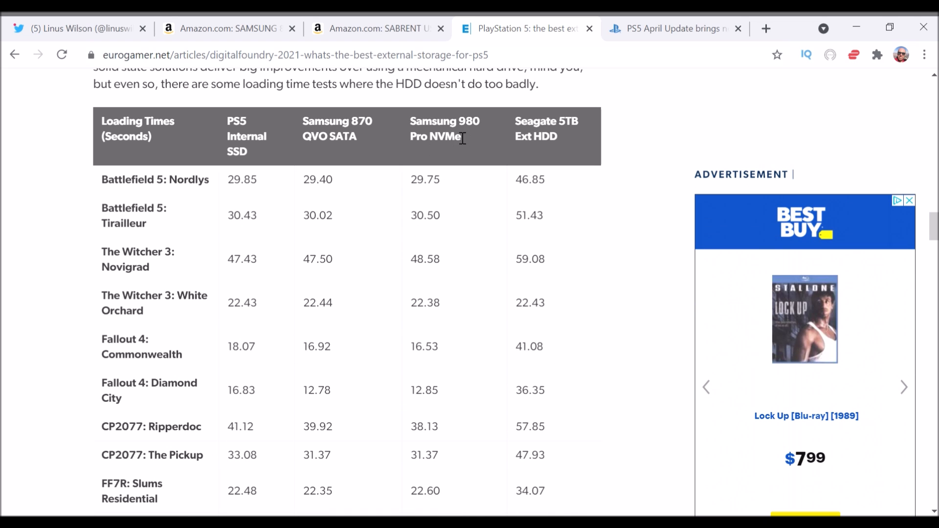
pyautogui.moveTo(318, 273)
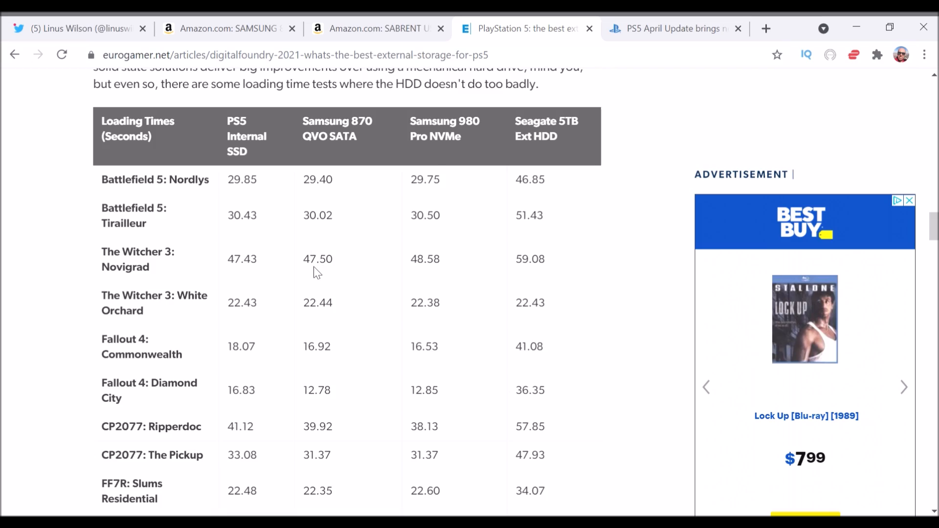
pyautogui.scroll(-3)
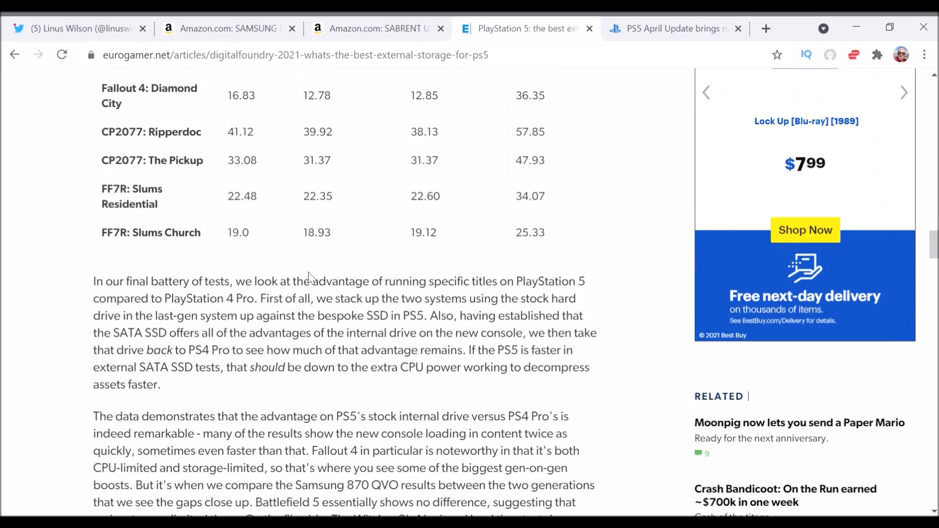
pyautogui.scroll(3)
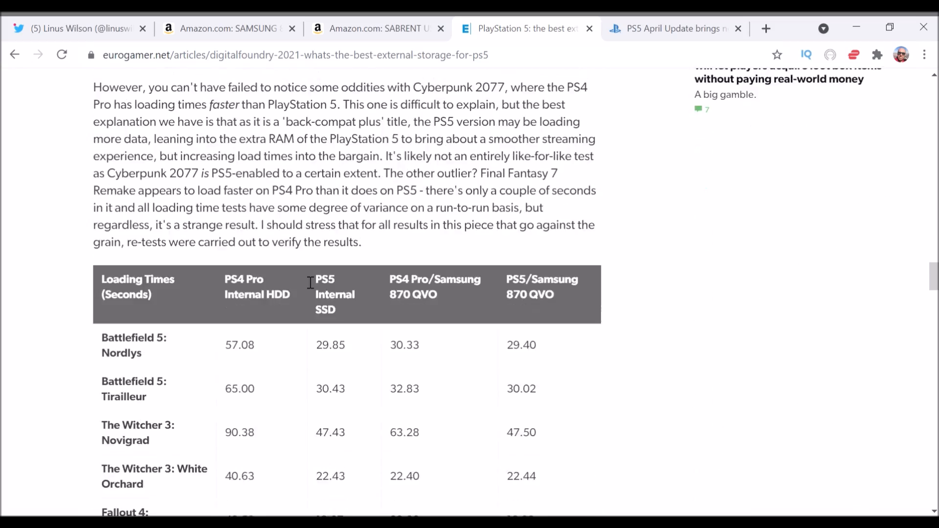
pyautogui.scroll(-3)
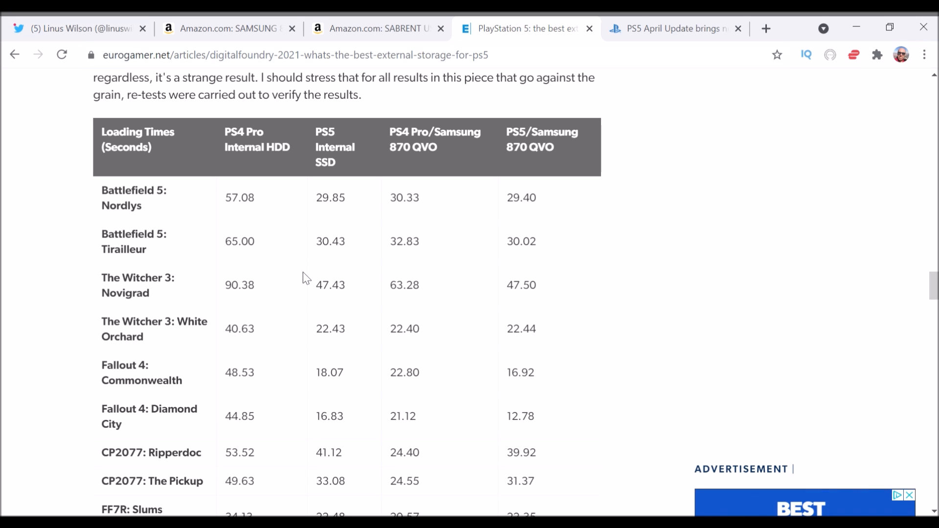
pyautogui.moveTo(293, 274)
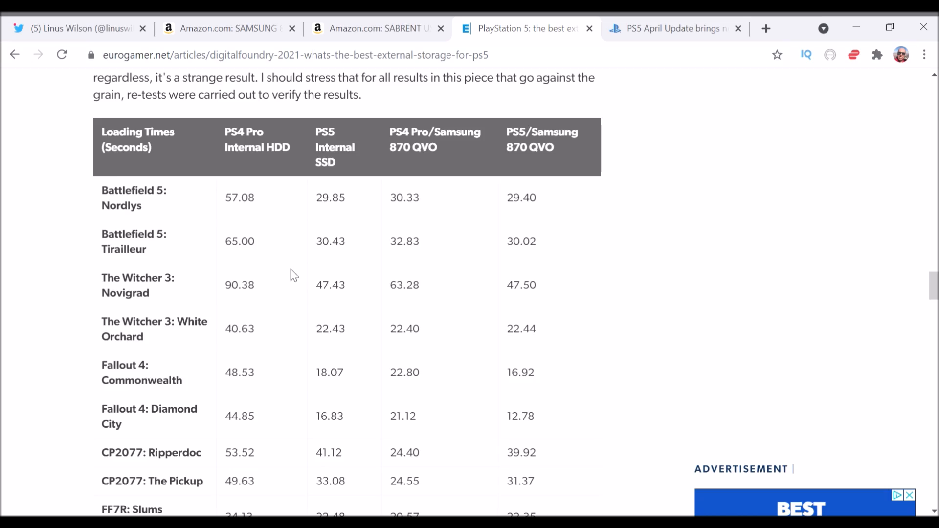
# Scroll back up to the FF7R and FF15 load-time rows and the paragraph after them
pyautogui.scroll(-3)
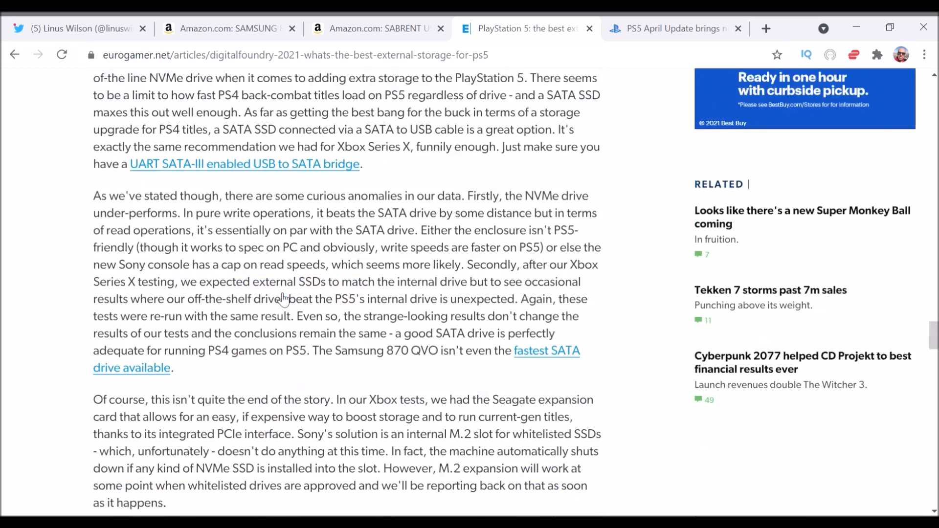
pyautogui.scroll(-3)
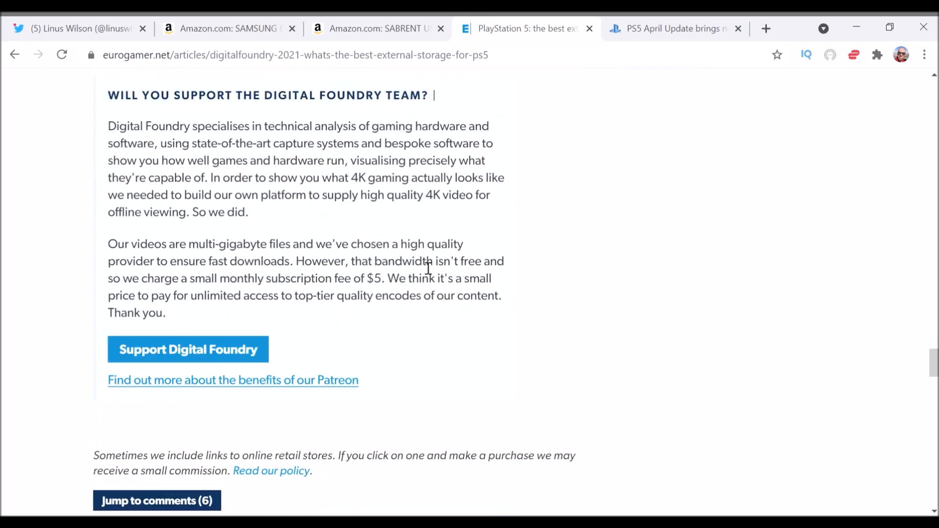
pyautogui.scroll(3)
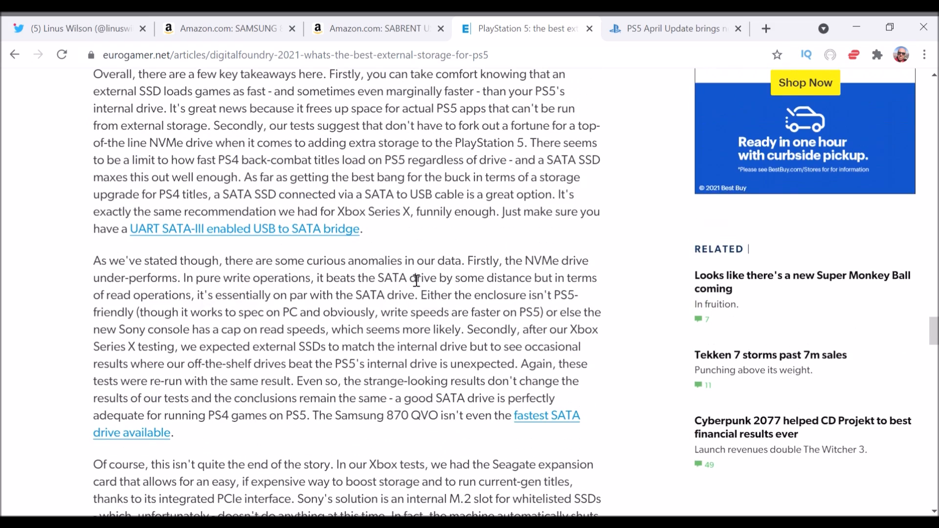
pyautogui.scroll(3)
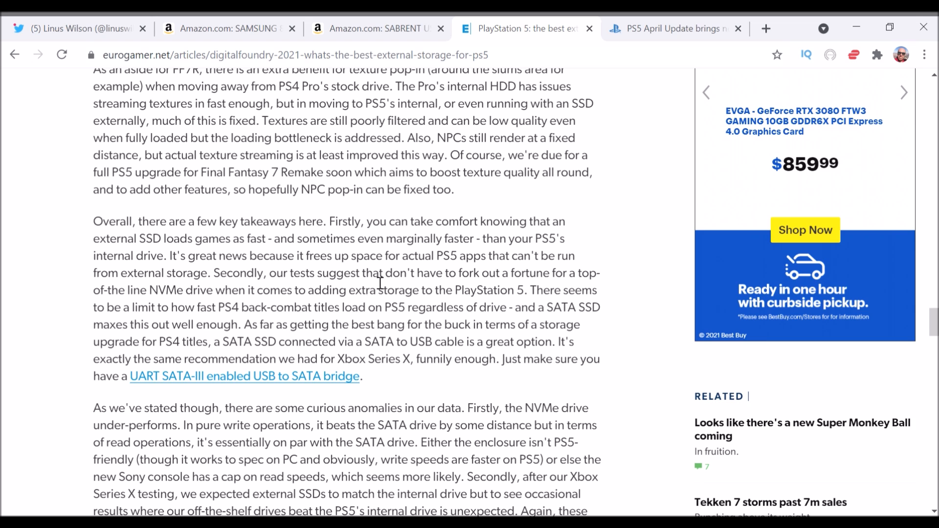
pyautogui.scroll(3)
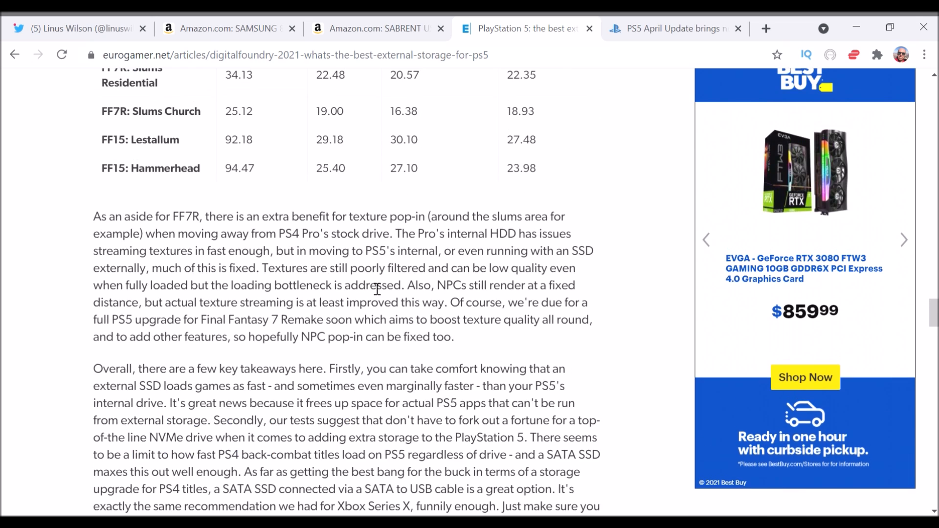
# Compare Samsung 870 EVO 2TB and 1TB prices, ending on 1TB at $119.99
pyautogui.click(227, 28)
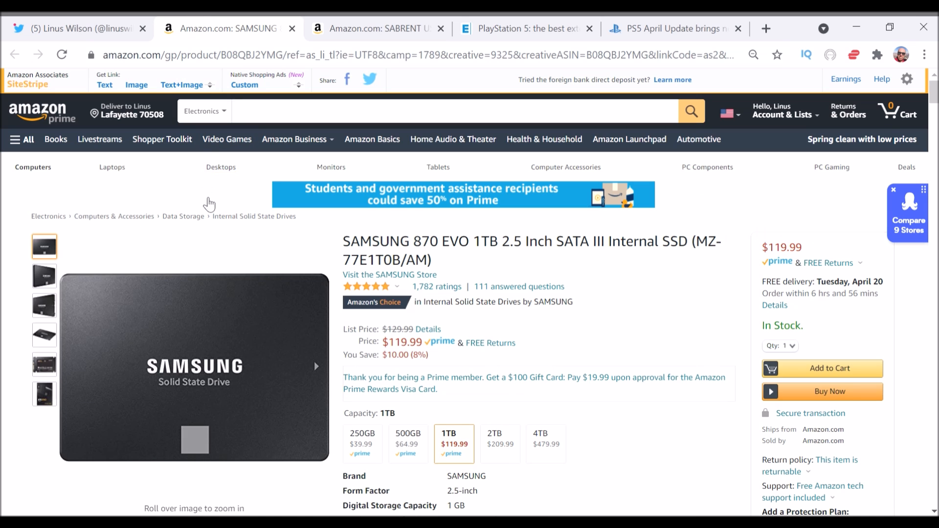
pyautogui.moveTo(482, 267)
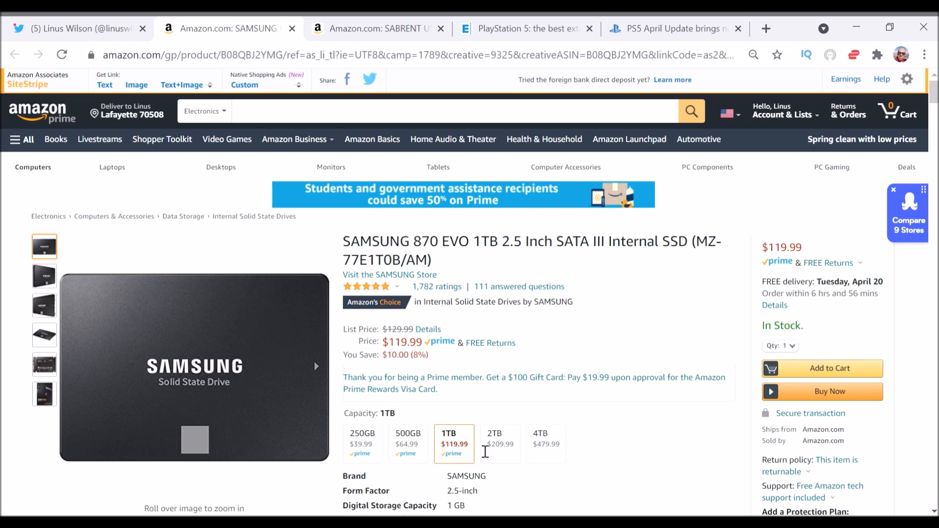
pyautogui.click(499, 443)
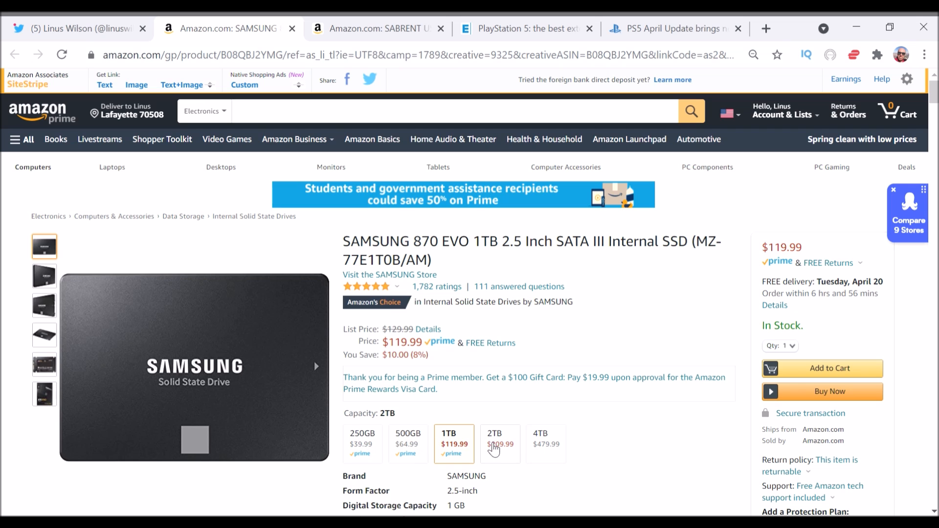
pyautogui.click(453, 445)
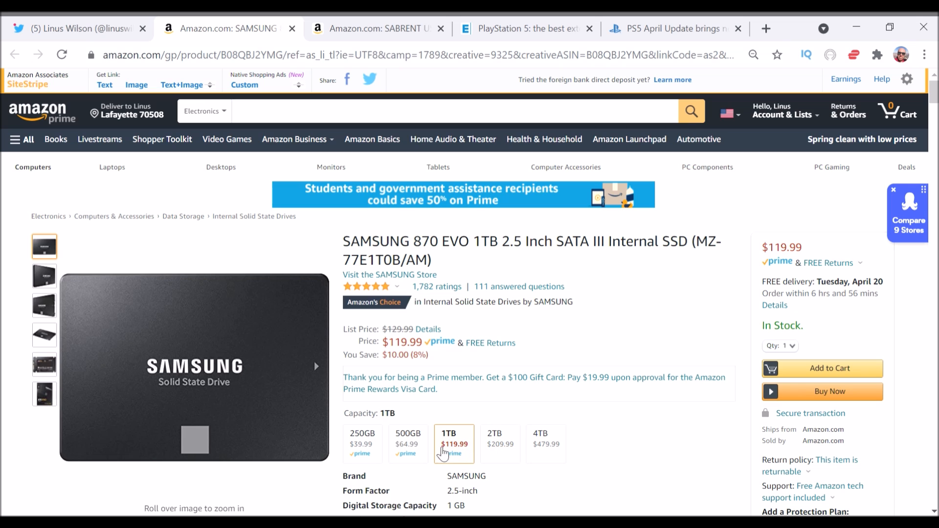
pyautogui.moveTo(472, 449)
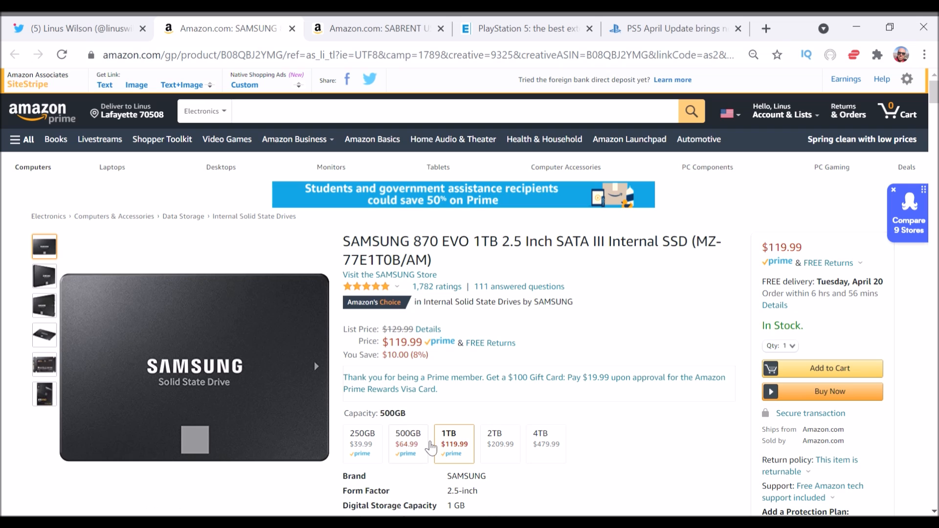
pyautogui.moveTo(500, 444)
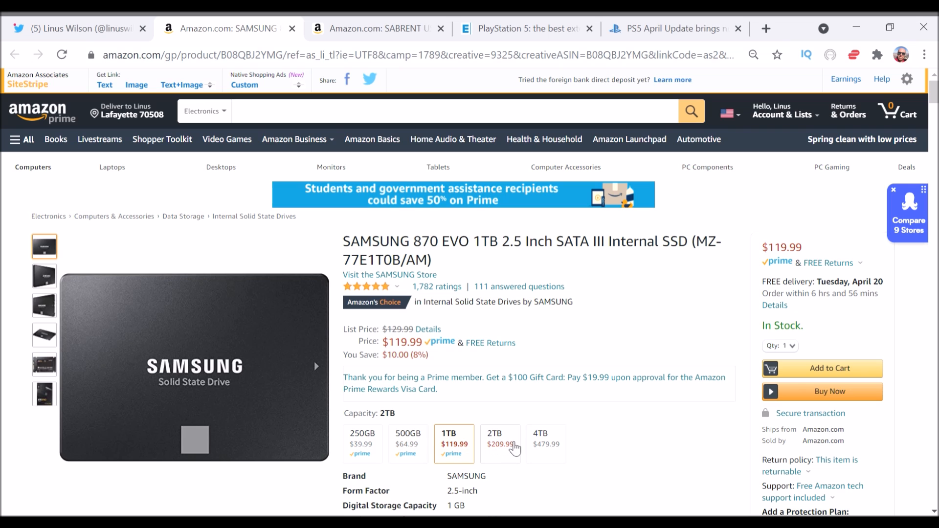
pyautogui.moveTo(514, 455)
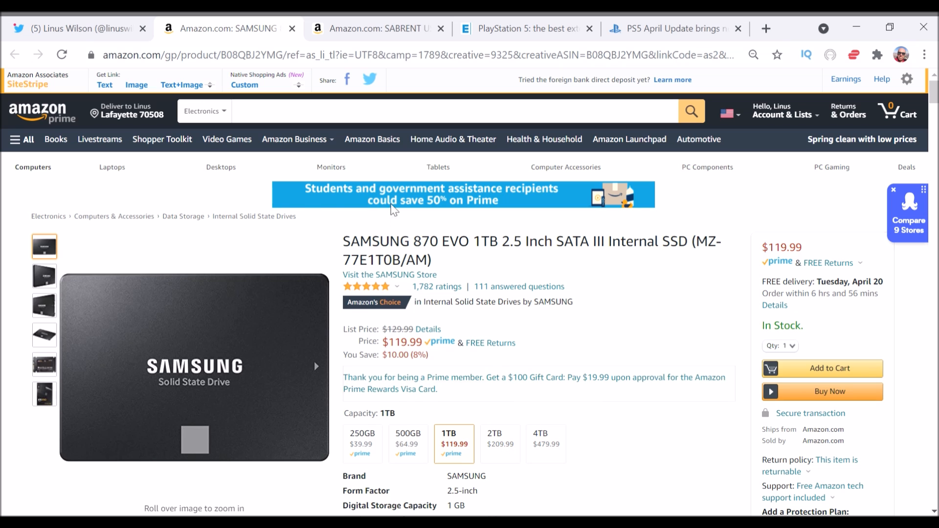
# Check the $12.98 Sabrent adapter listing, revisit Samsung 870 EVO, then return to Sabrent
pyautogui.click(371, 28)
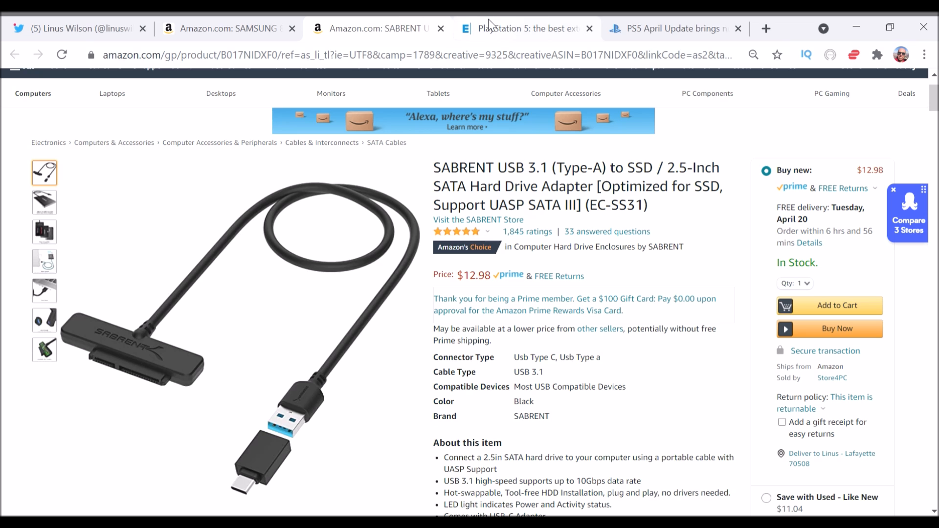
pyautogui.moveTo(518, 28)
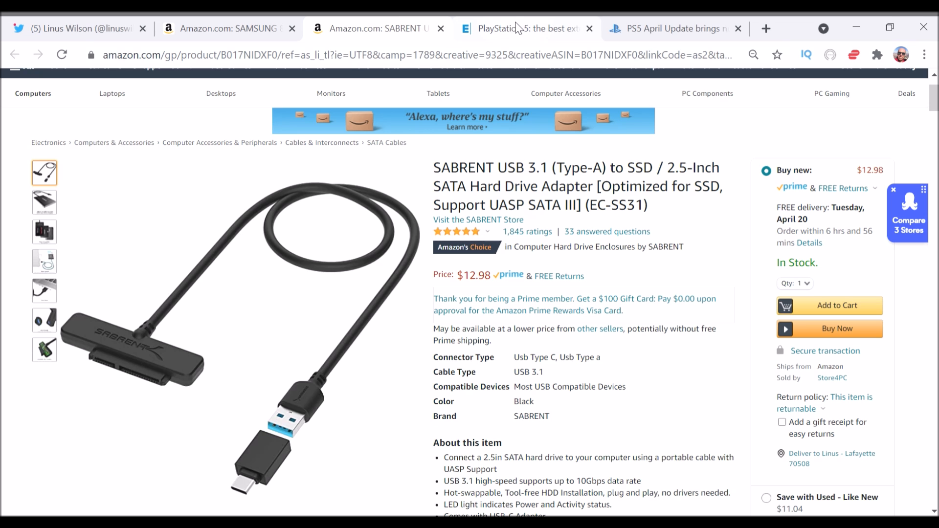
pyautogui.click(227, 29)
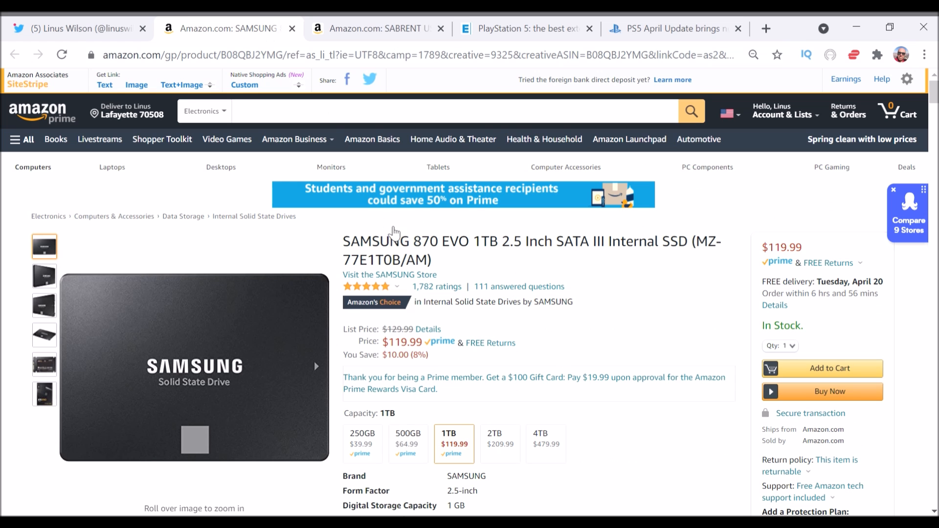
pyautogui.moveTo(467, 158)
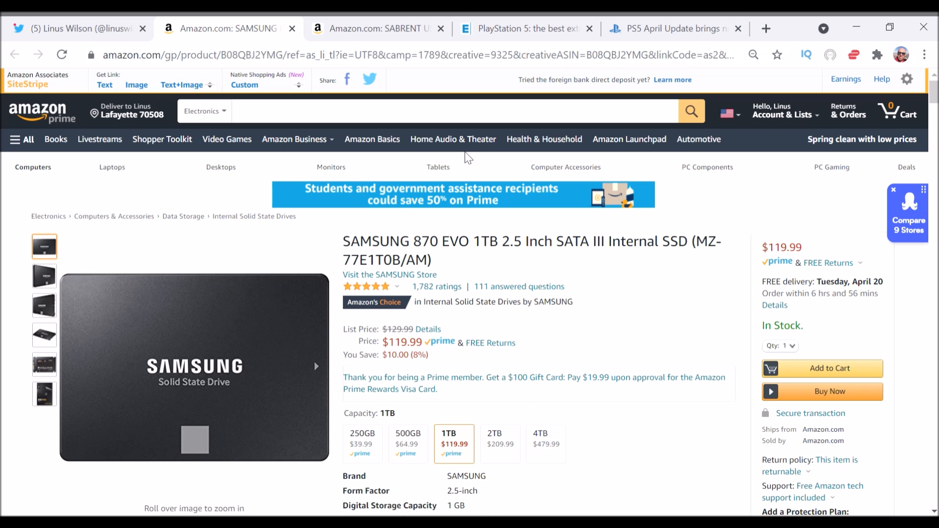
pyautogui.moveTo(398, 36)
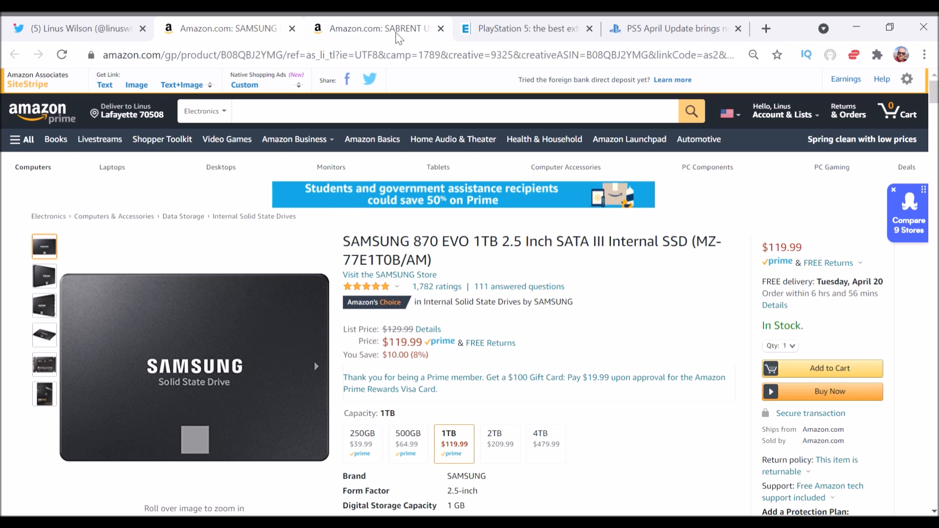
pyautogui.click(378, 29)
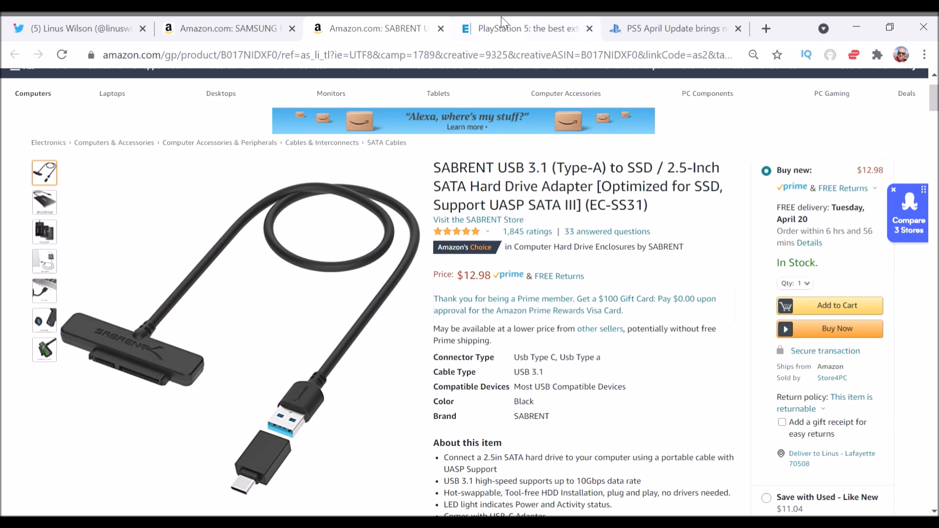
pyautogui.moveTo(492, 38)
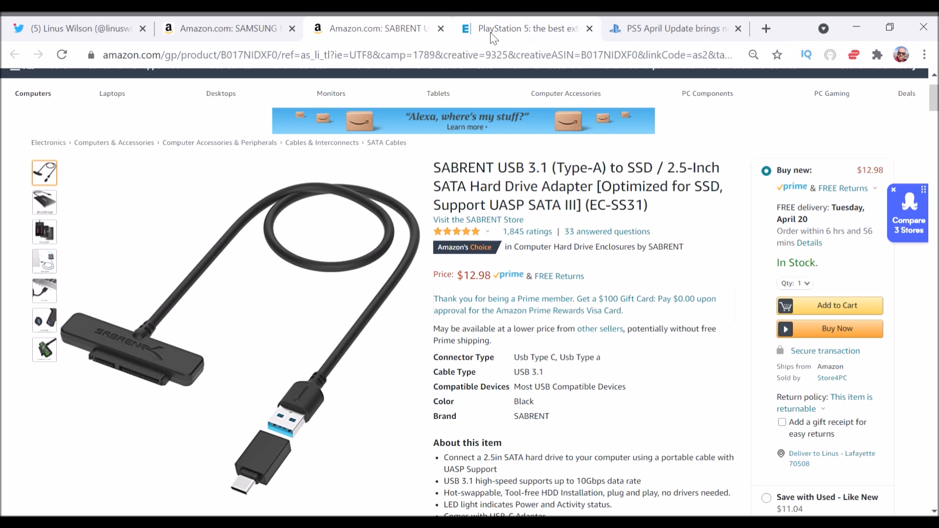
# Switch to the Eurogamer 'PlayStation 5: the best external storage' article at its Final Fantasy rows
pyautogui.click(526, 28)
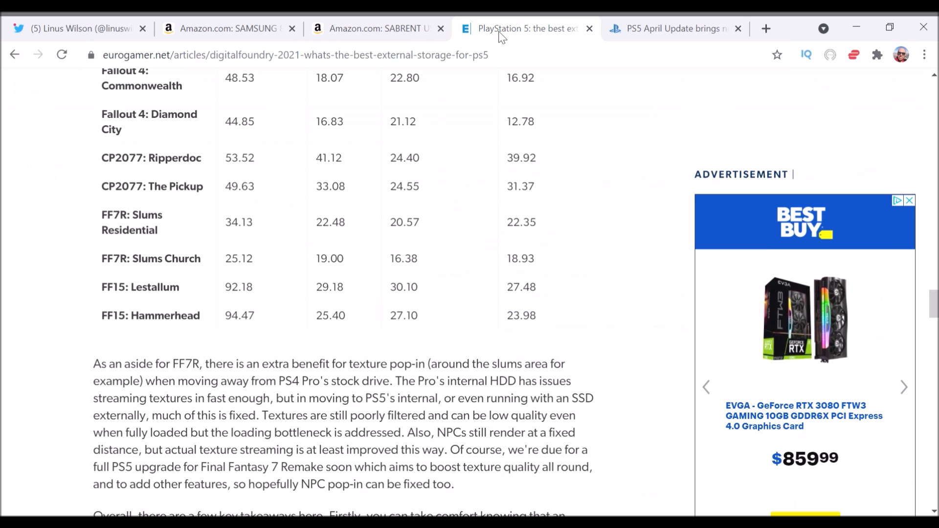
pyautogui.moveTo(396, 184)
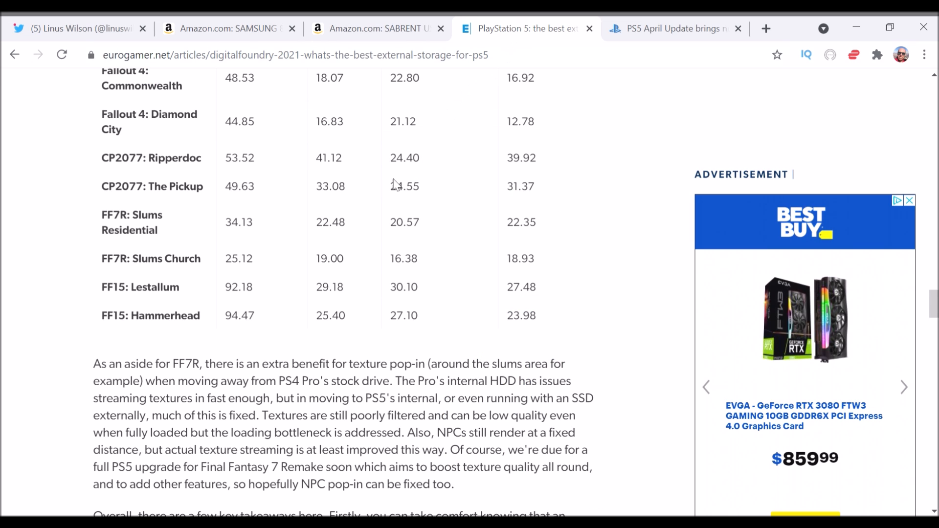
pyautogui.moveTo(371, 302)
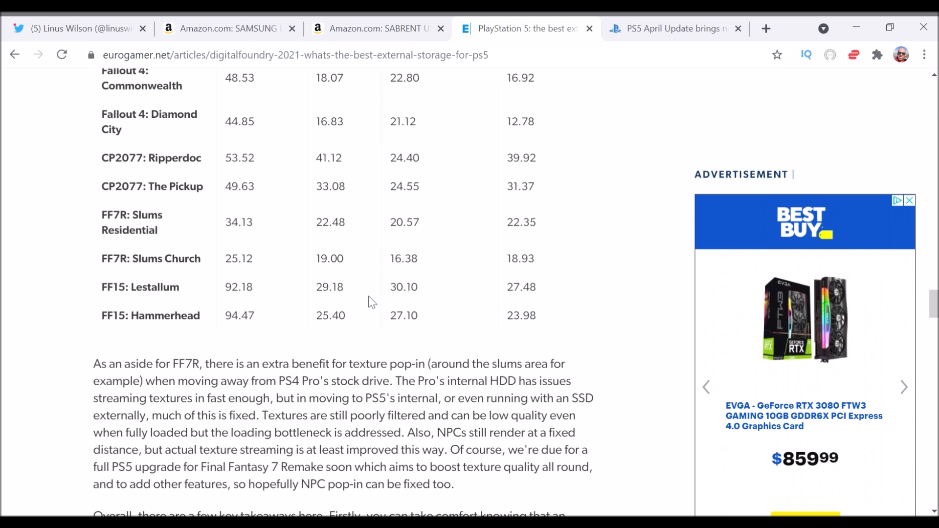
pyautogui.moveTo(376, 299)
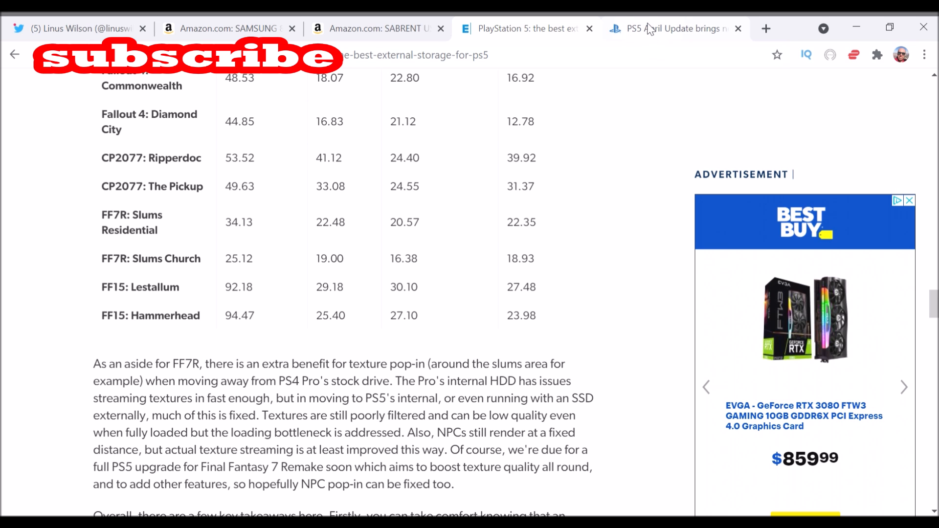
pyautogui.moveTo(642, 37)
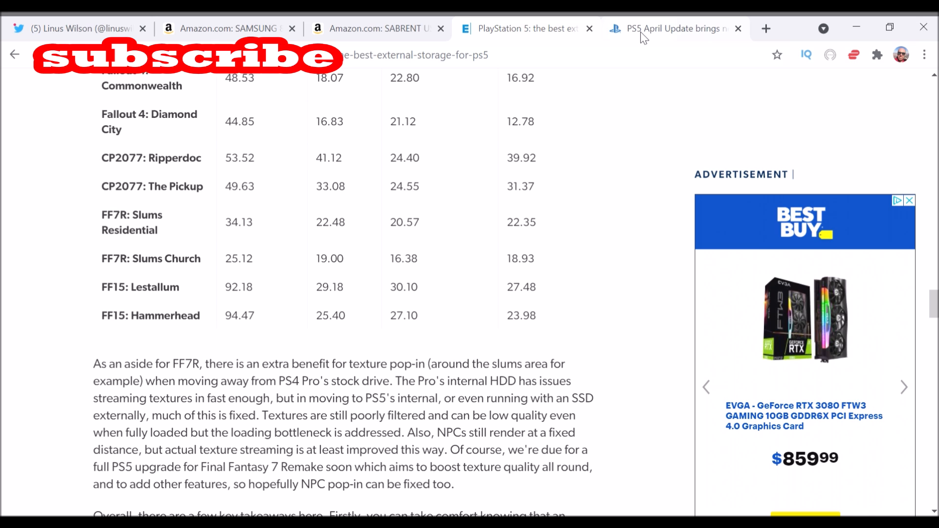
pyautogui.moveTo(6, 329)
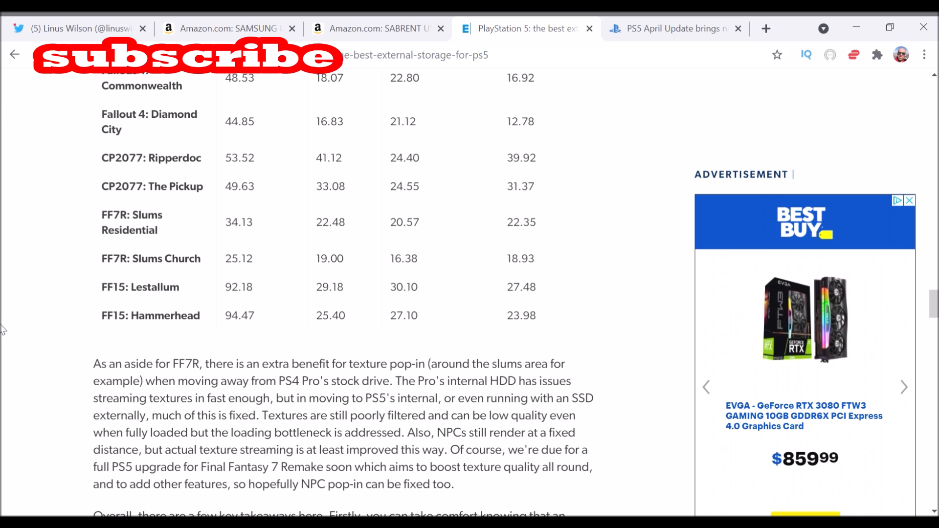